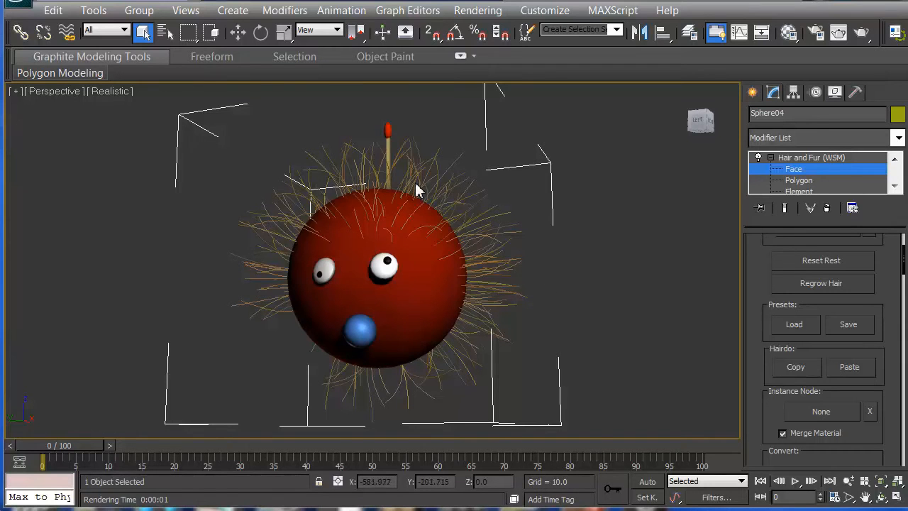
pyautogui.moveTo(782, 397)
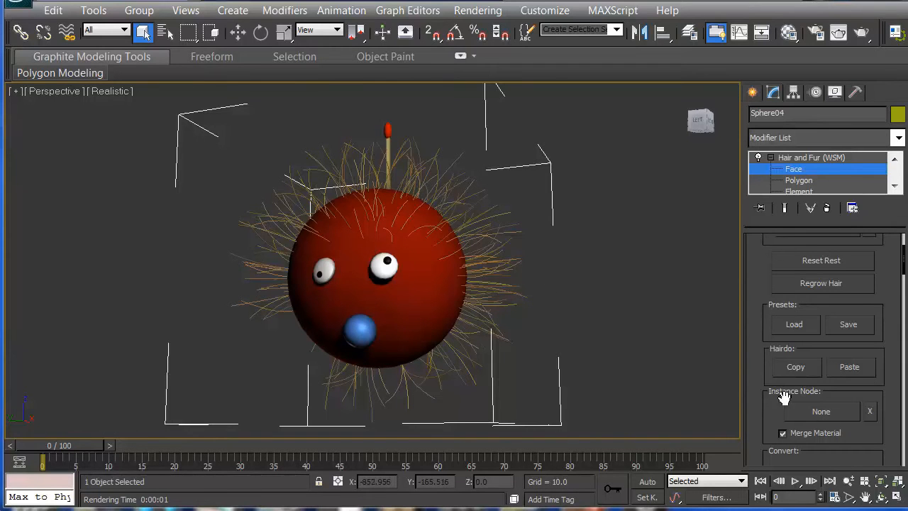
pyautogui.moveTo(627, 229)
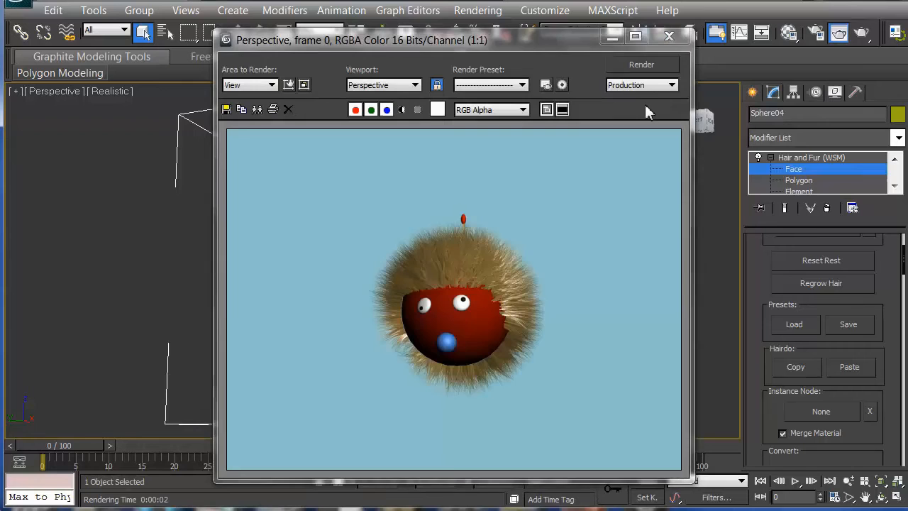
# Close the hairy sphere render and pick the fro preset in the Hair and Fur preset library.
pyautogui.click(667, 37)
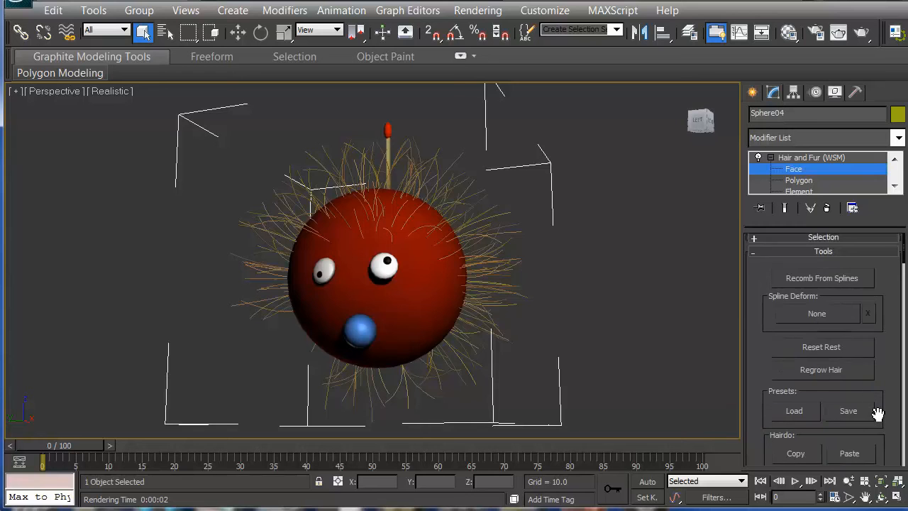
pyautogui.scroll(-3)
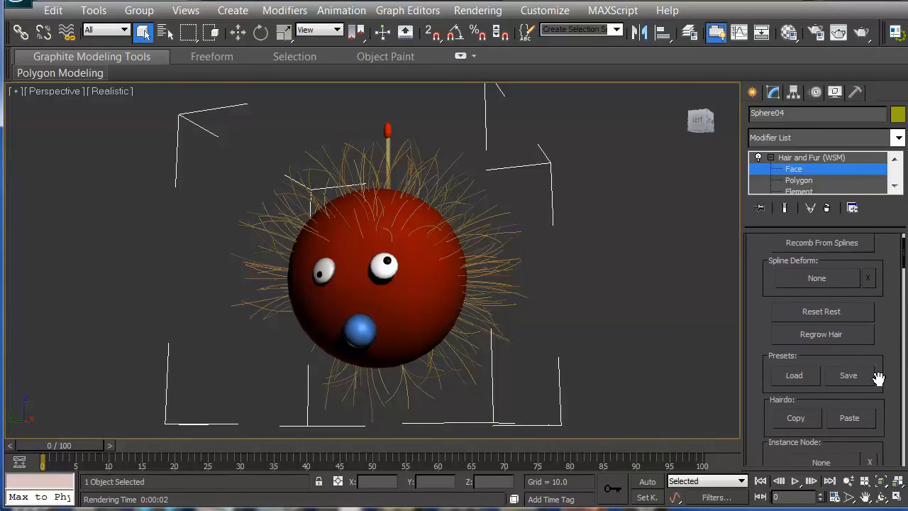
pyautogui.click(794, 375)
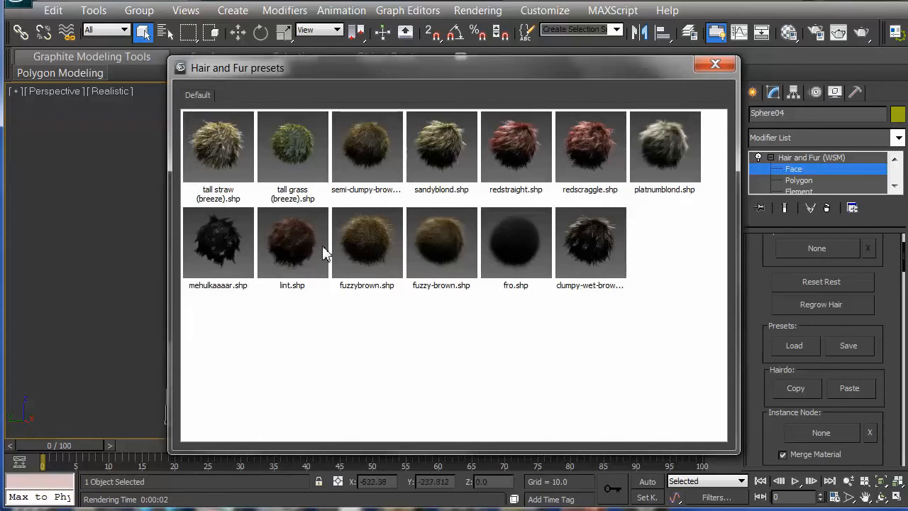
pyautogui.moveTo(215, 205)
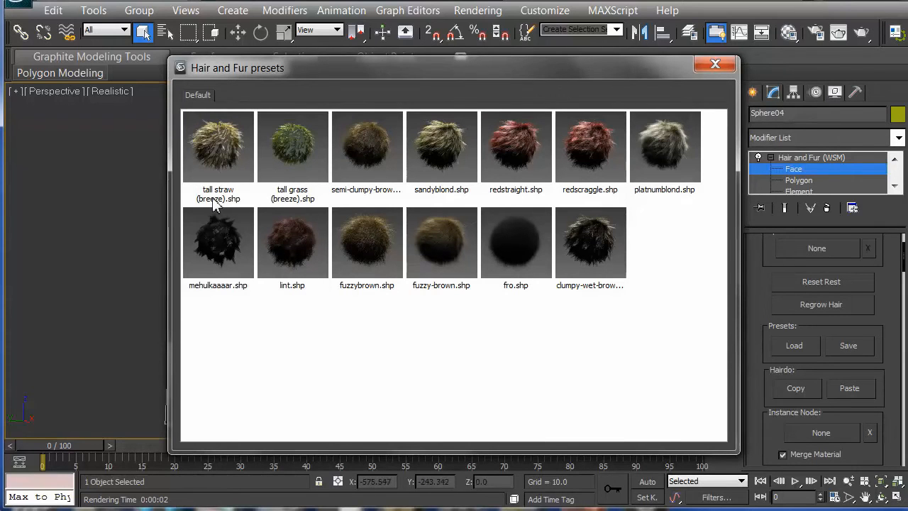
pyautogui.moveTo(238, 258)
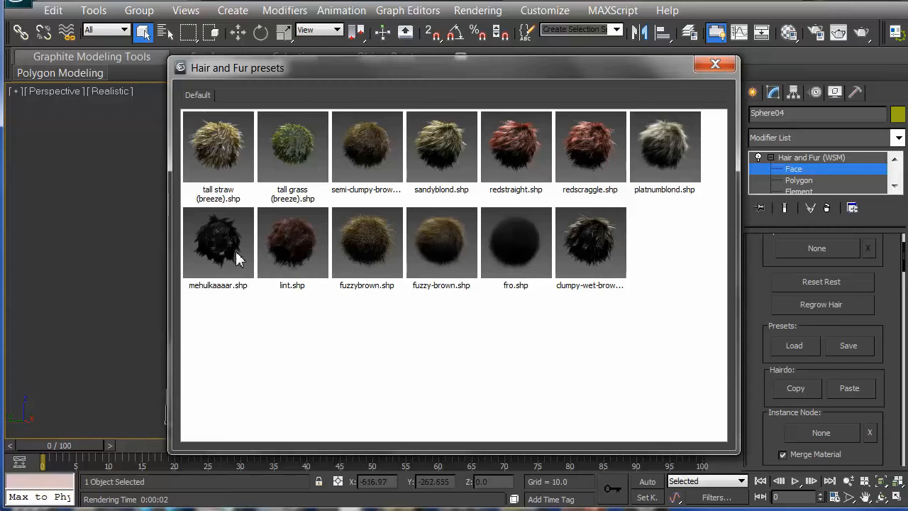
pyautogui.moveTo(482, 269)
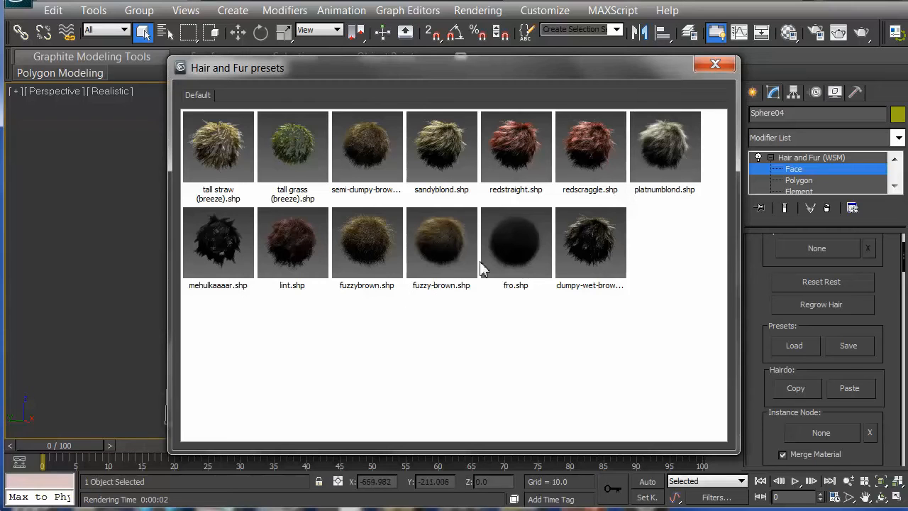
pyautogui.moveTo(453, 205)
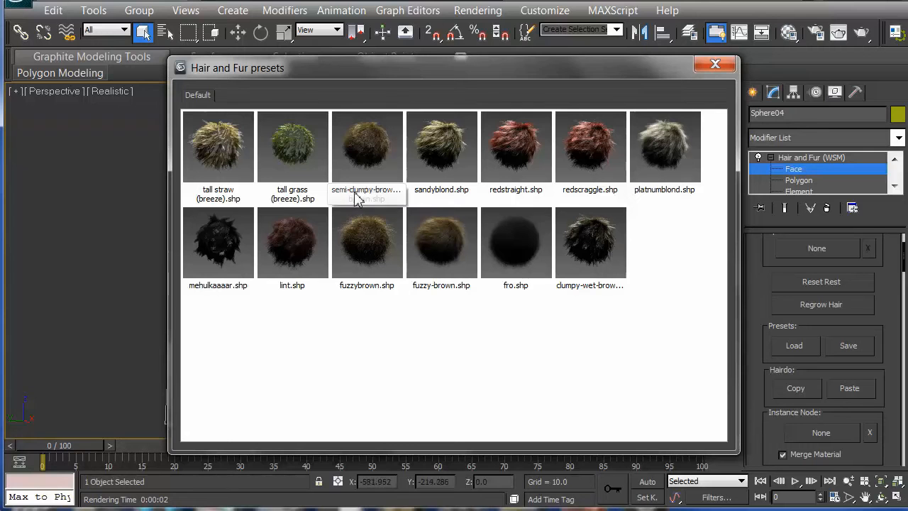
pyautogui.moveTo(376, 202)
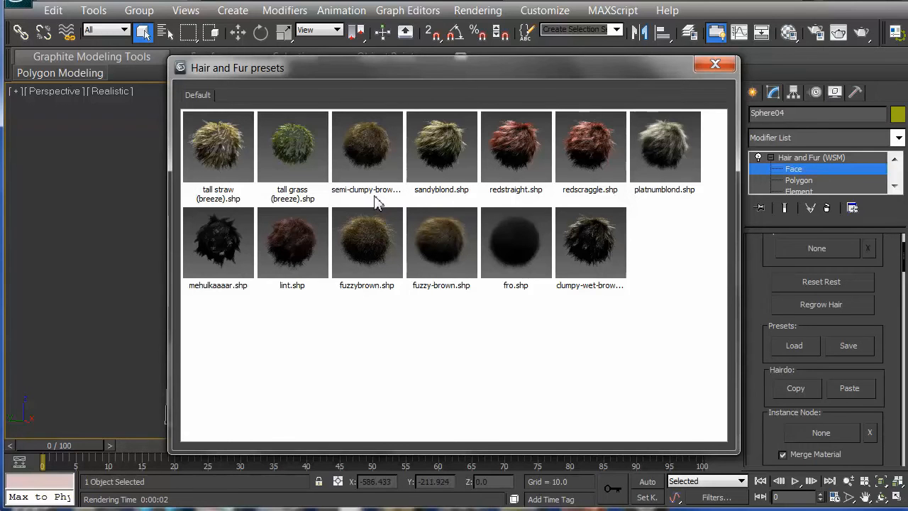
pyautogui.moveTo(383, 204)
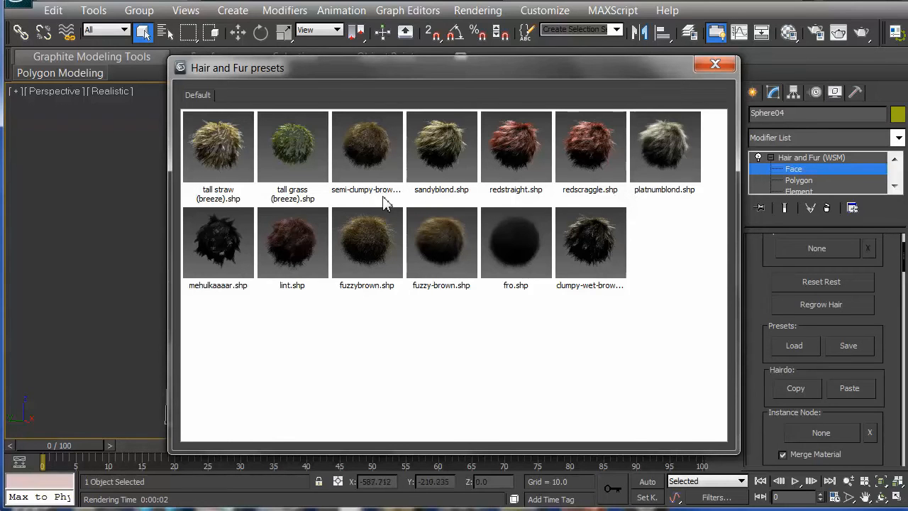
pyautogui.moveTo(674, 224)
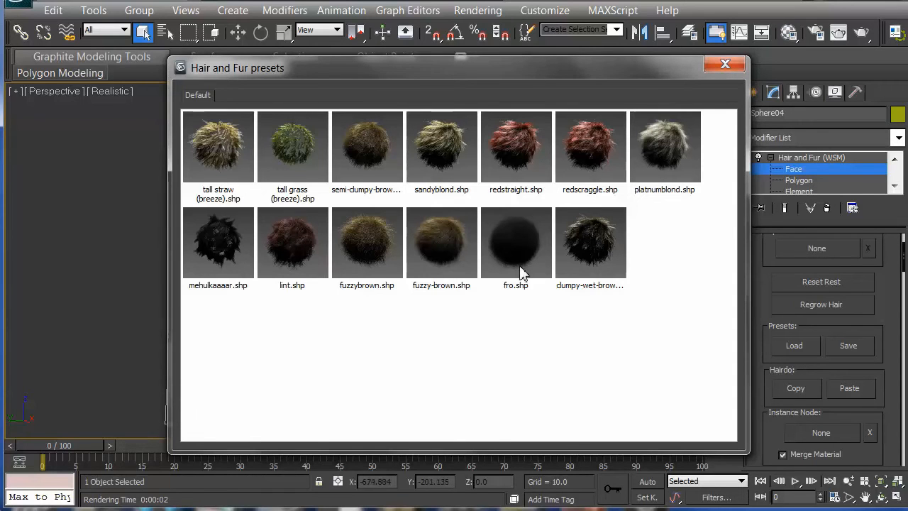
pyautogui.moveTo(333, 275)
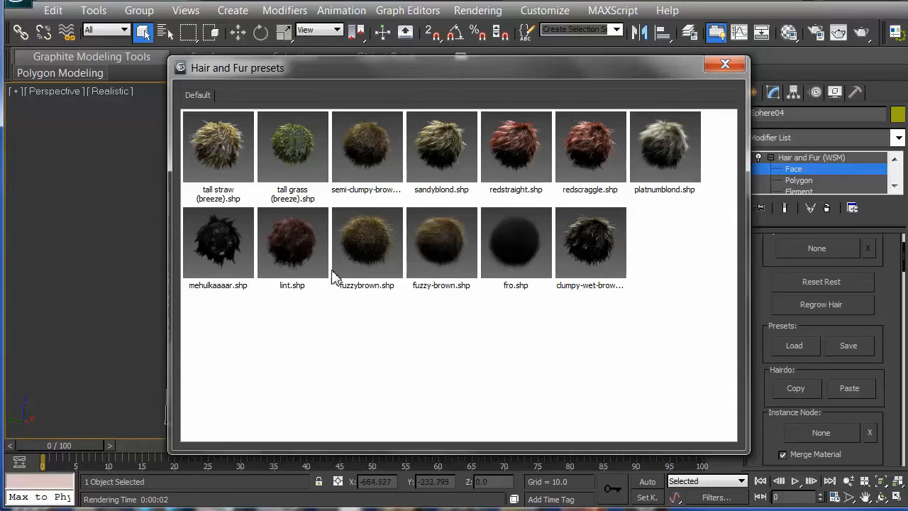
pyautogui.moveTo(532, 258)
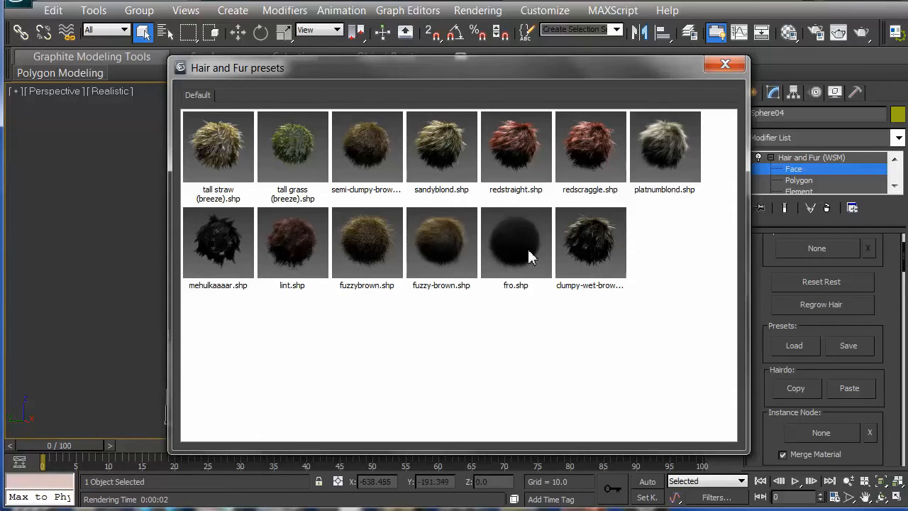
pyautogui.click(516, 241)
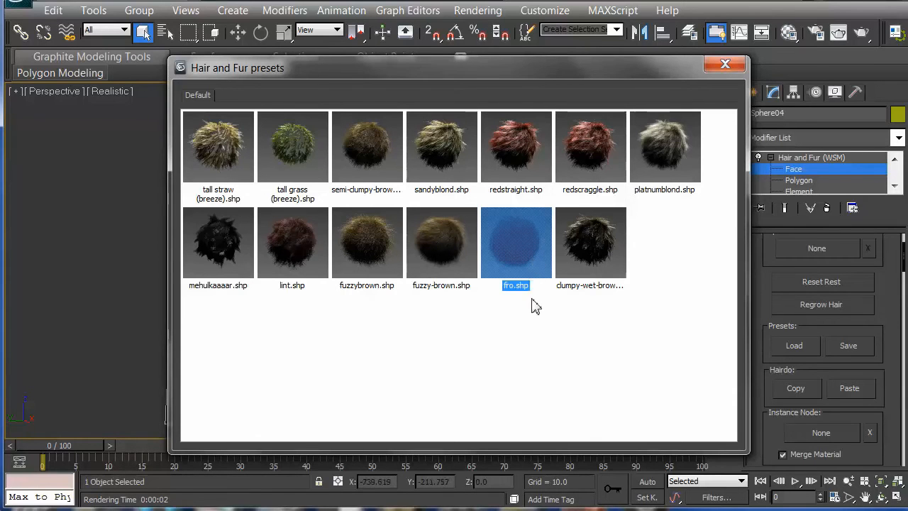
pyautogui.moveTo(516, 332)
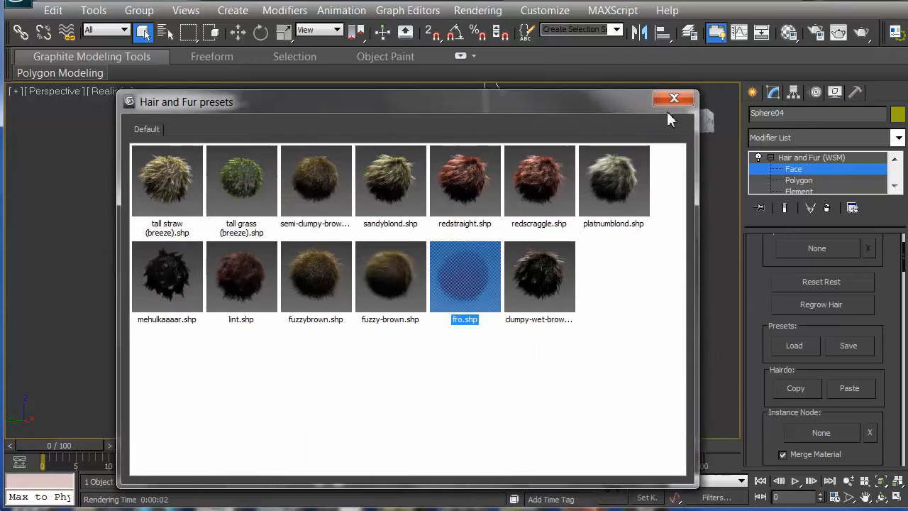
# Apply the fro preset and render the sphere with its dark afro-style fur.
pyautogui.click(673, 98)
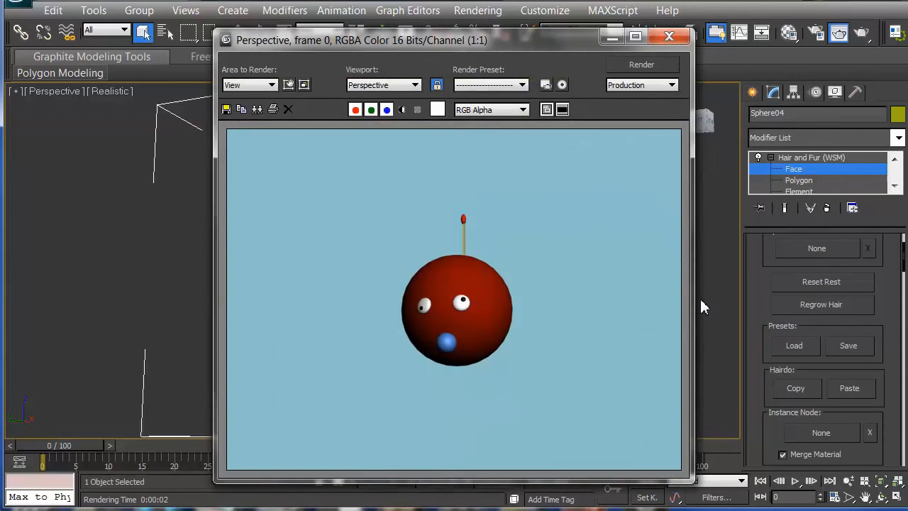
pyautogui.moveTo(556, 325)
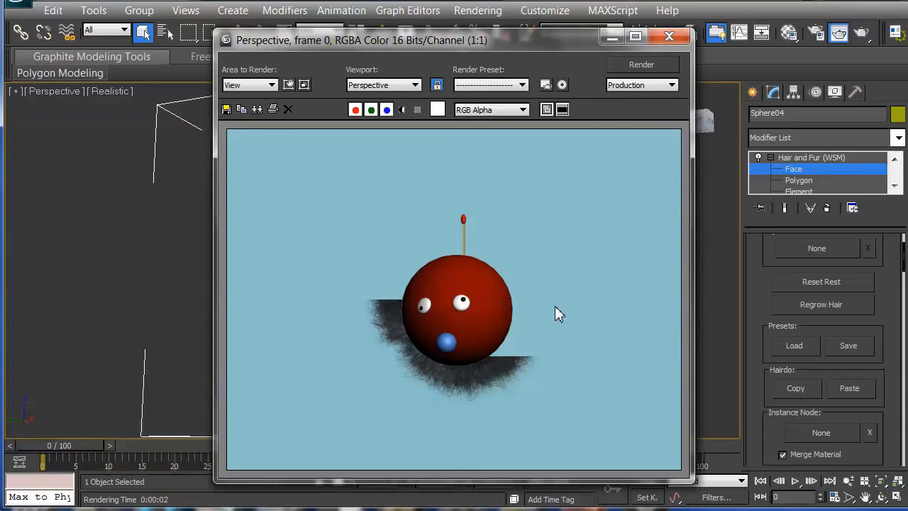
pyautogui.moveTo(559, 319)
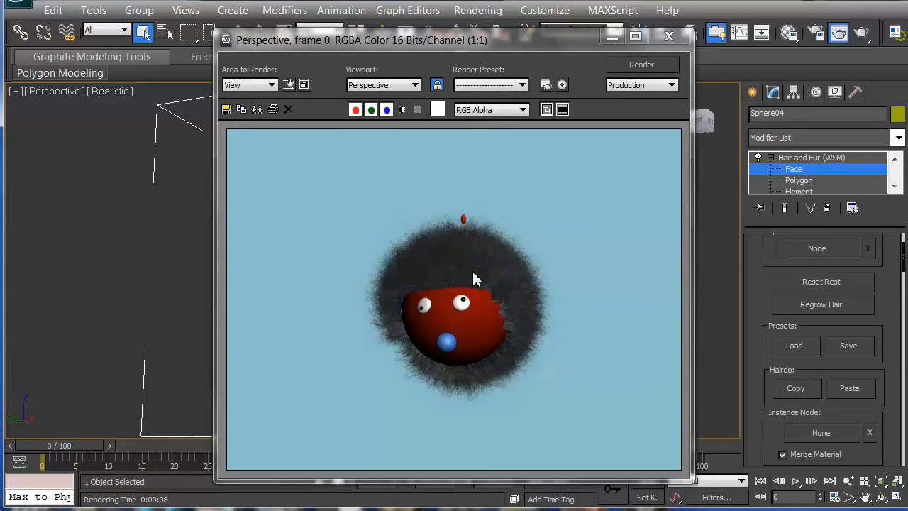
pyautogui.moveTo(673, 55)
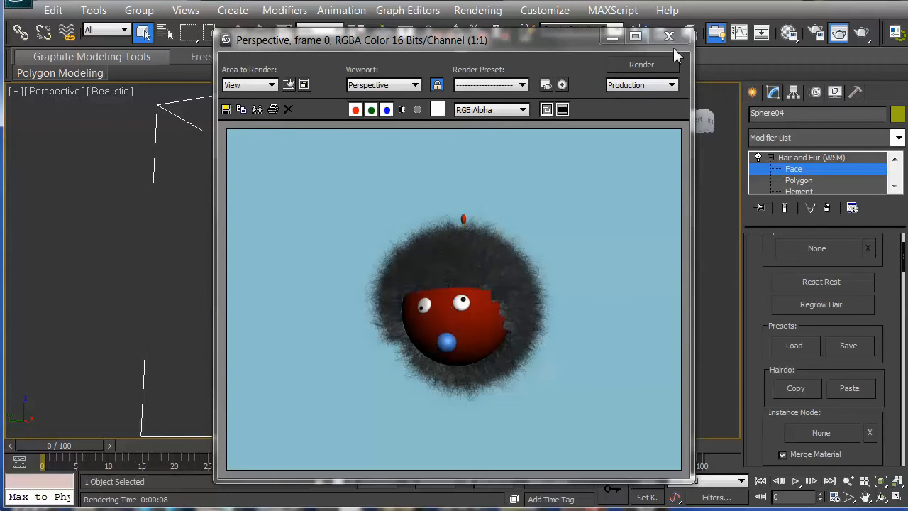
pyautogui.moveTo(423, 366)
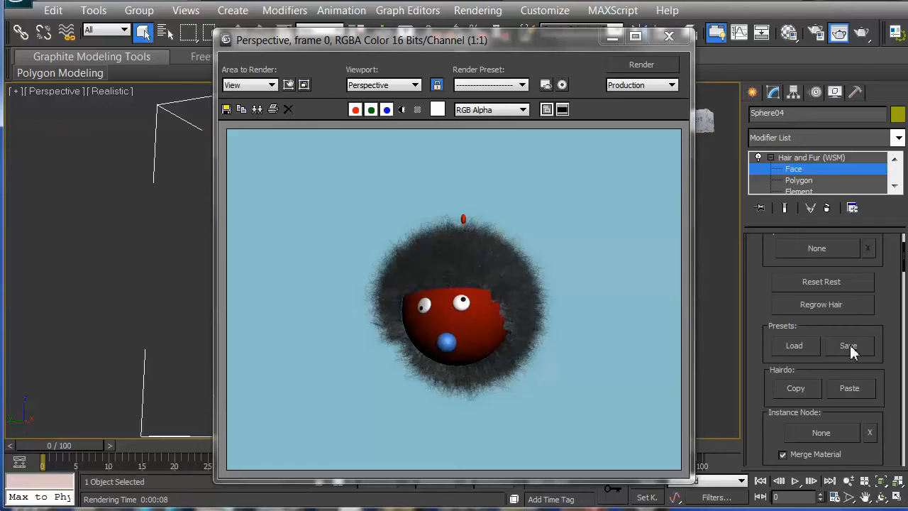
pyautogui.click(666, 37)
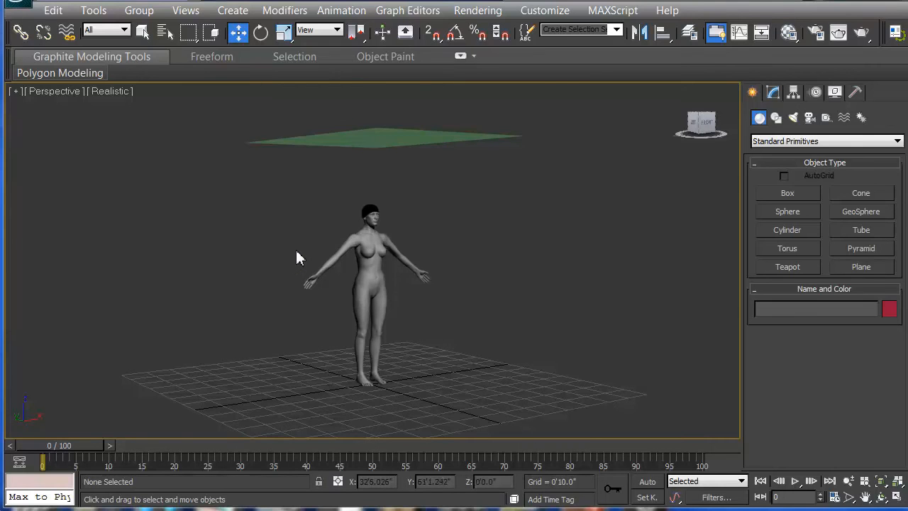
pyautogui.moveTo(315, 252)
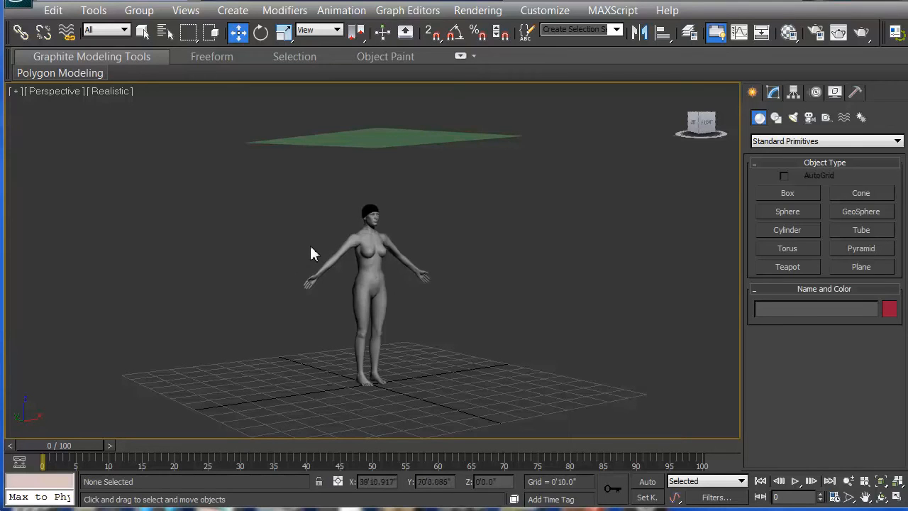
pyautogui.moveTo(298, 258)
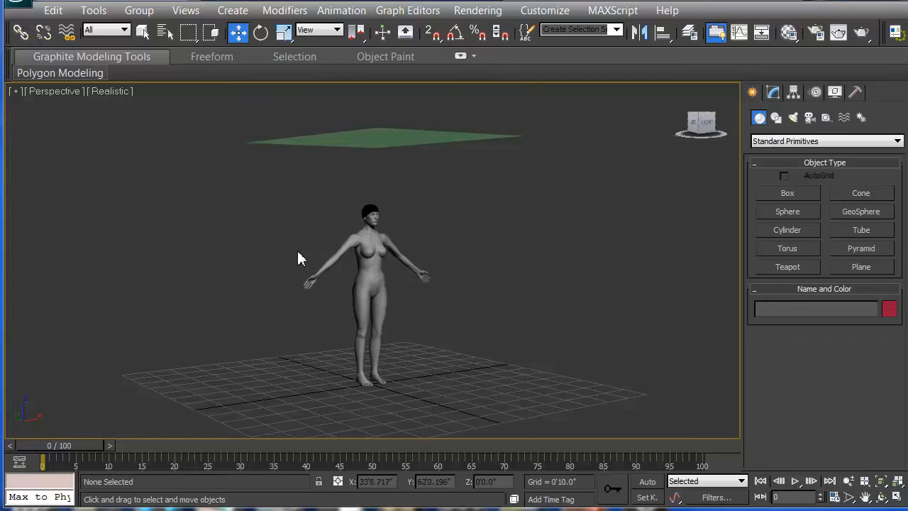
pyautogui.moveTo(277, 242)
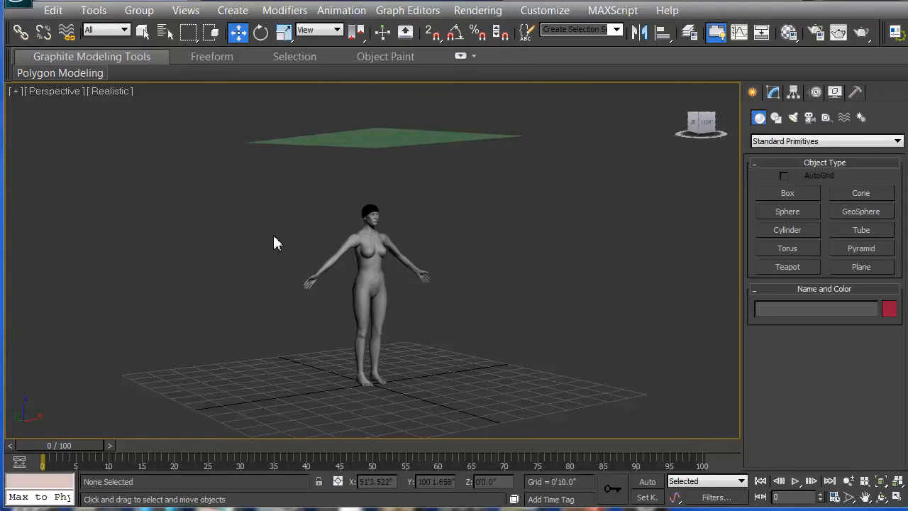
pyautogui.moveTo(335, 386)
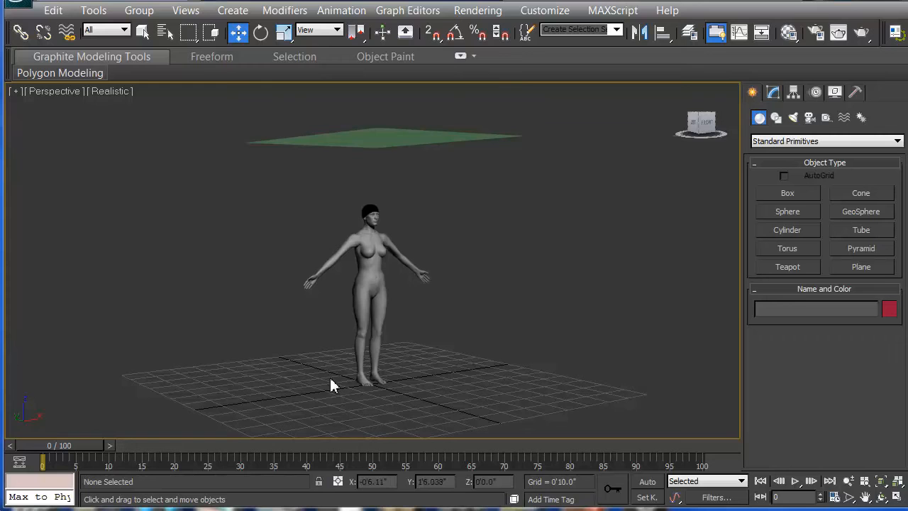
pyautogui.moveTo(315, 397)
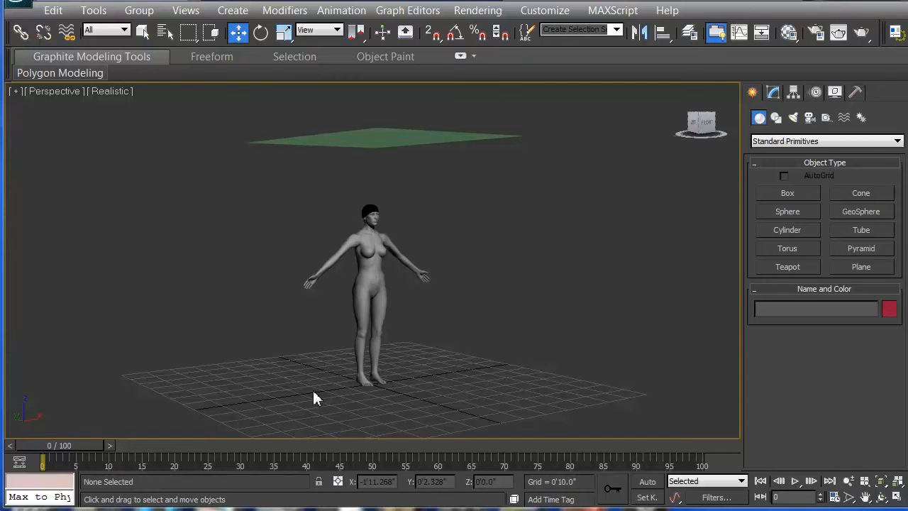
pyautogui.moveTo(383, 239)
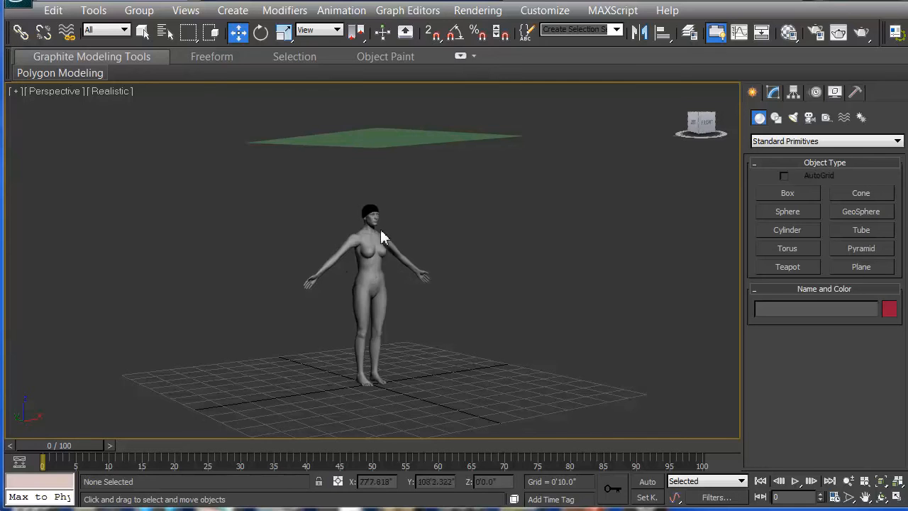
pyautogui.moveTo(357, 269)
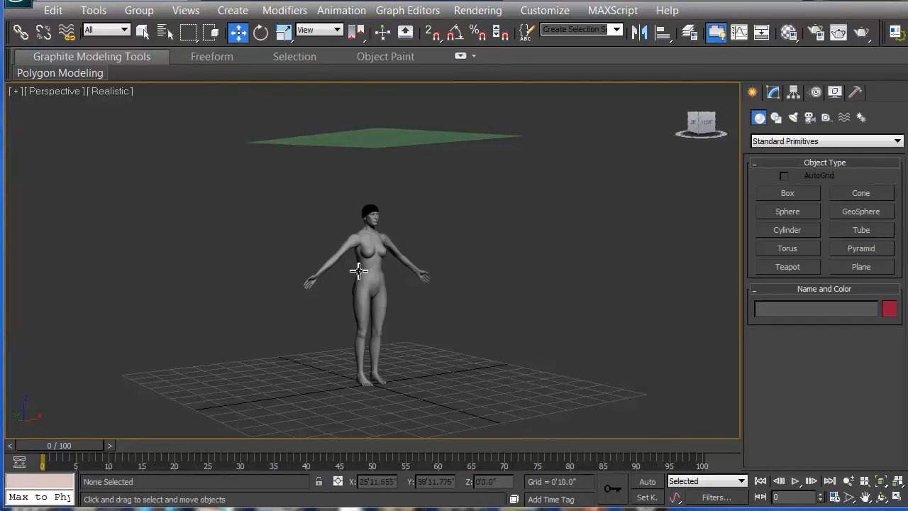
pyautogui.moveTo(319, 338)
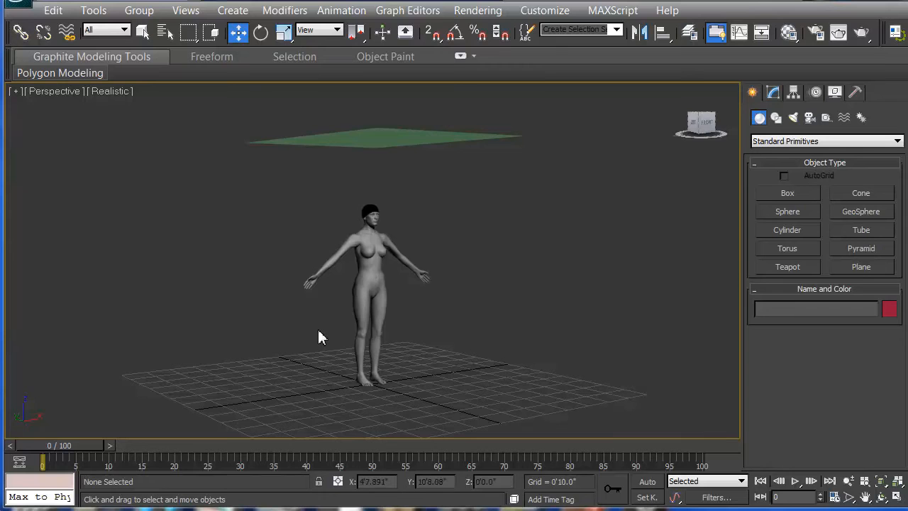
pyautogui.moveTo(348, 275)
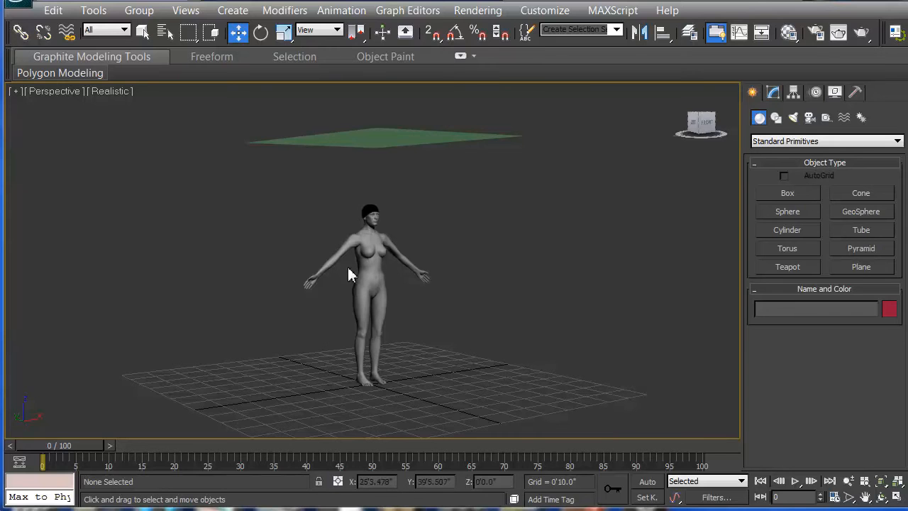
# Convert the plane to an Editable Poly and shade the viewport Realistic with Edged Faces.
pyautogui.click(383, 139)
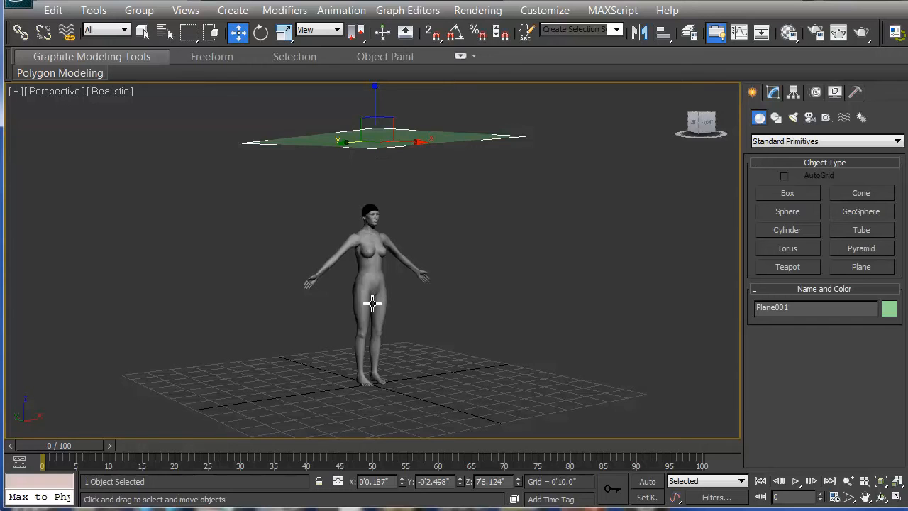
pyautogui.moveTo(366, 280)
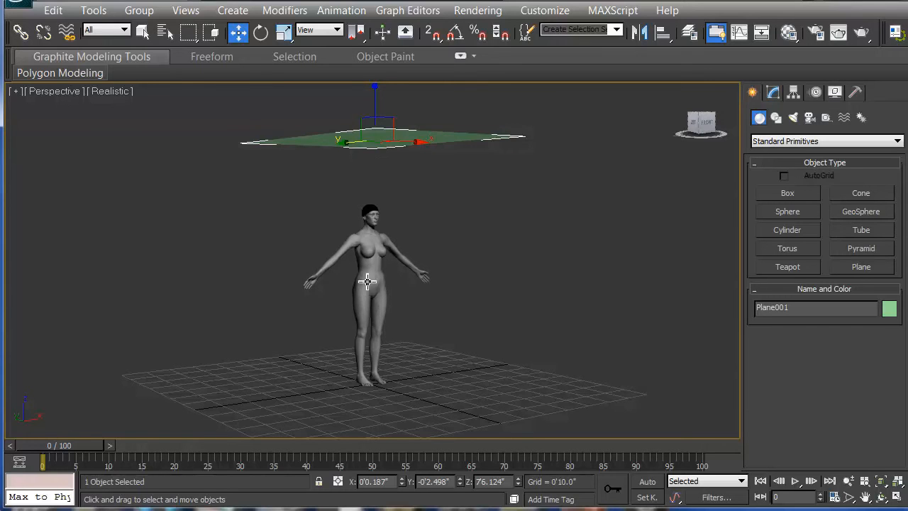
pyautogui.moveTo(346, 190)
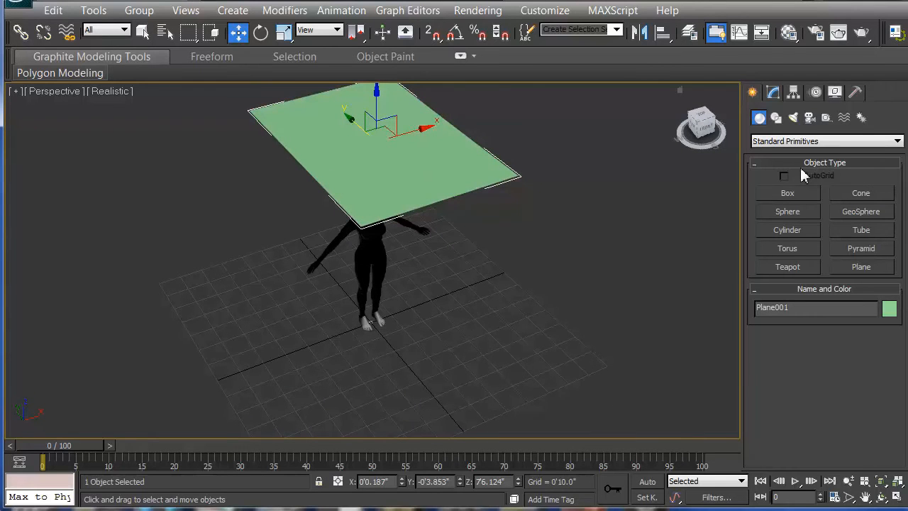
pyautogui.moveTo(806, 276)
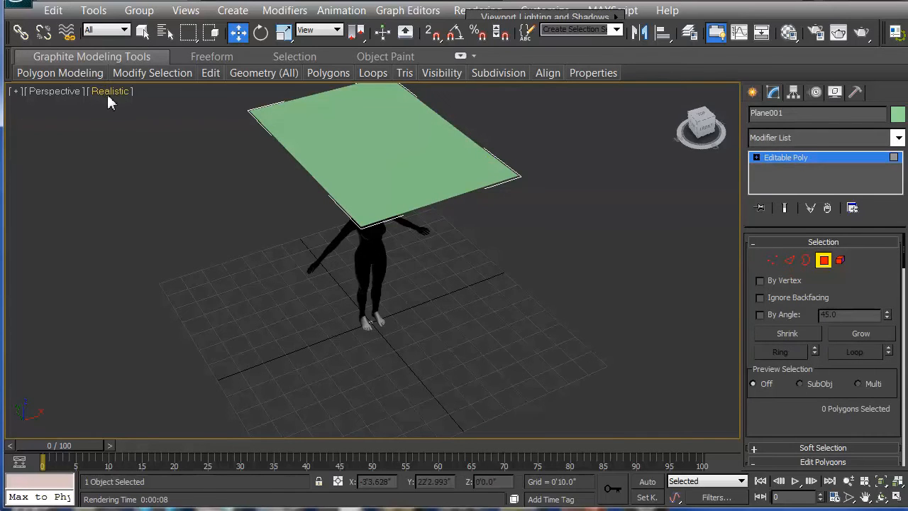
pyautogui.click(110, 91)
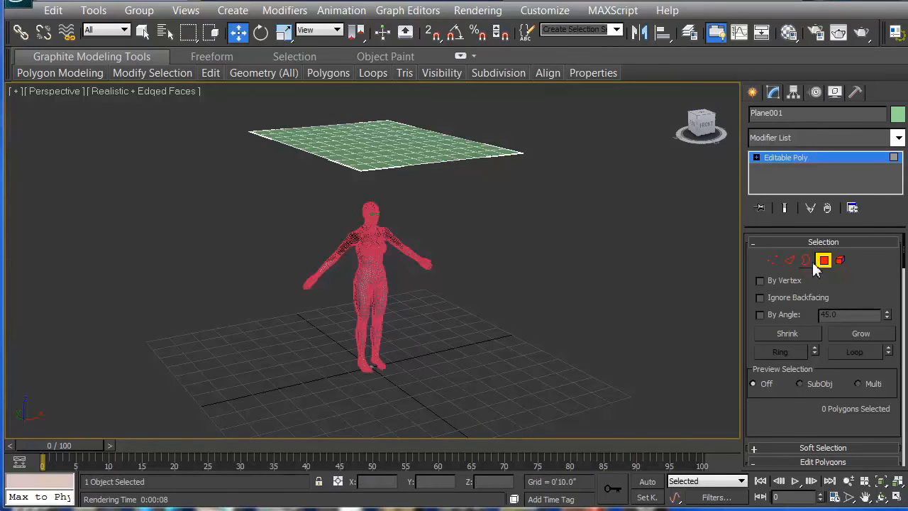
# Add a Cloth modifier to the plane from the modifier list.
pyautogui.click(900, 137)
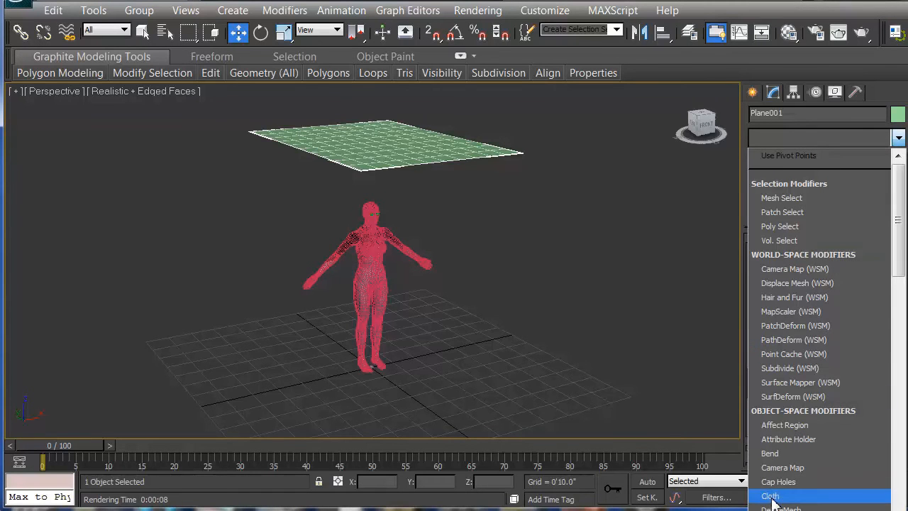
pyautogui.click(768, 495)
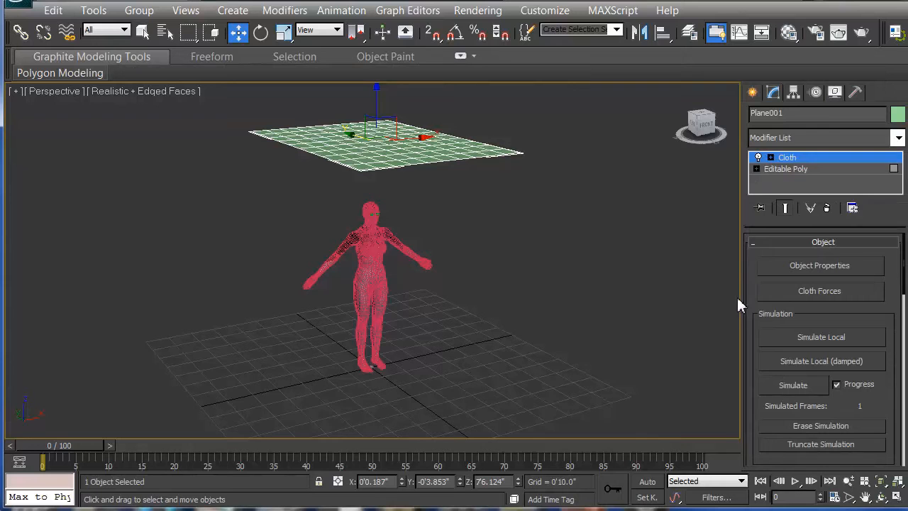
pyautogui.moveTo(902, 224)
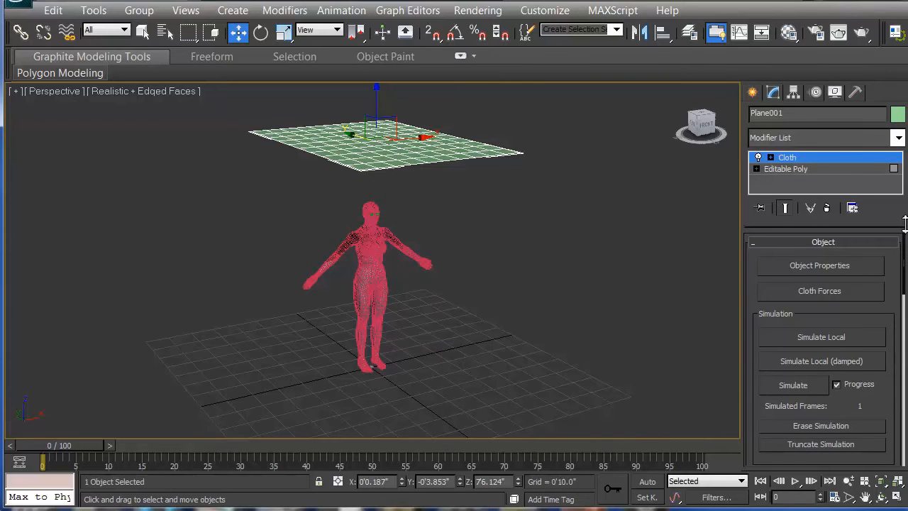
pyautogui.moveTo(837, 241)
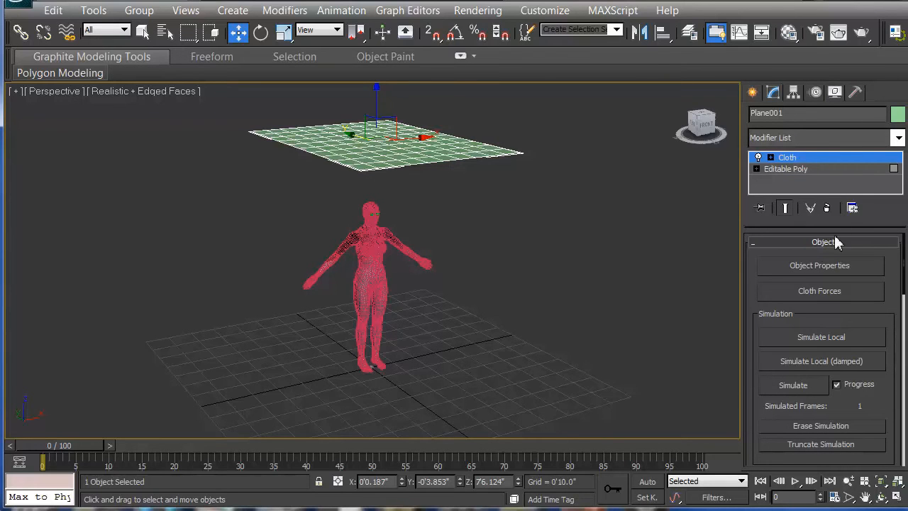
pyautogui.moveTo(792, 408)
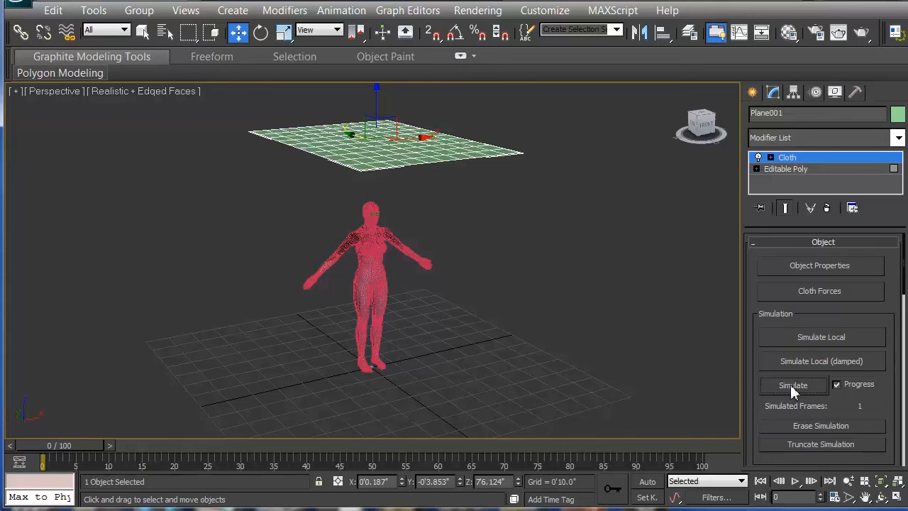
pyautogui.moveTo(538, 235)
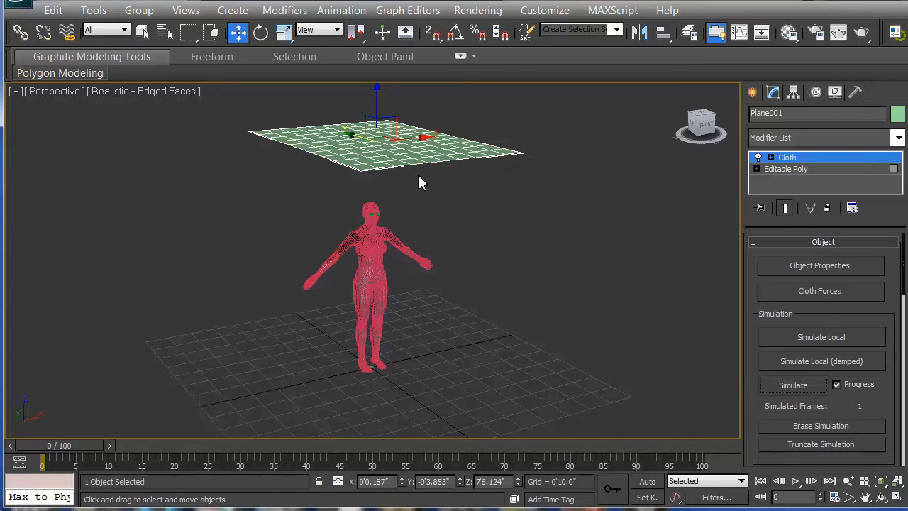
pyautogui.moveTo(408, 204)
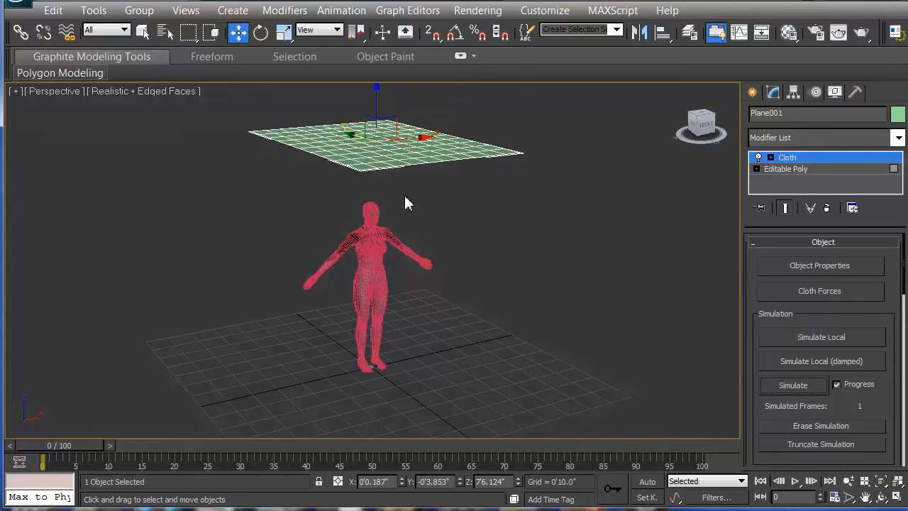
pyautogui.moveTo(627, 281)
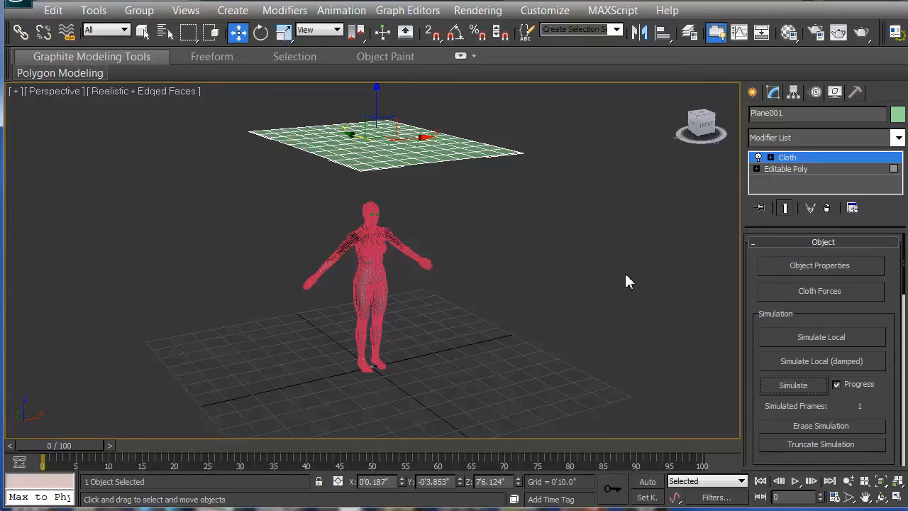
pyautogui.moveTo(851, 282)
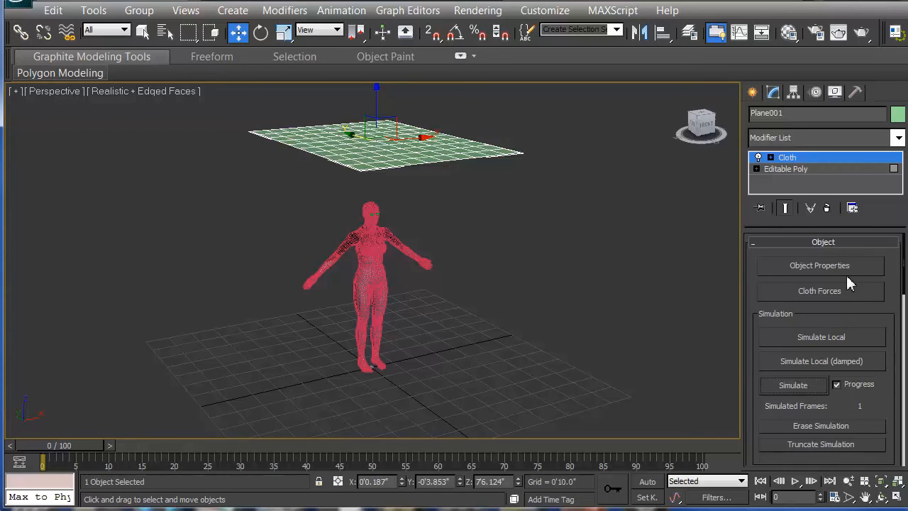
pyautogui.moveTo(561, 186)
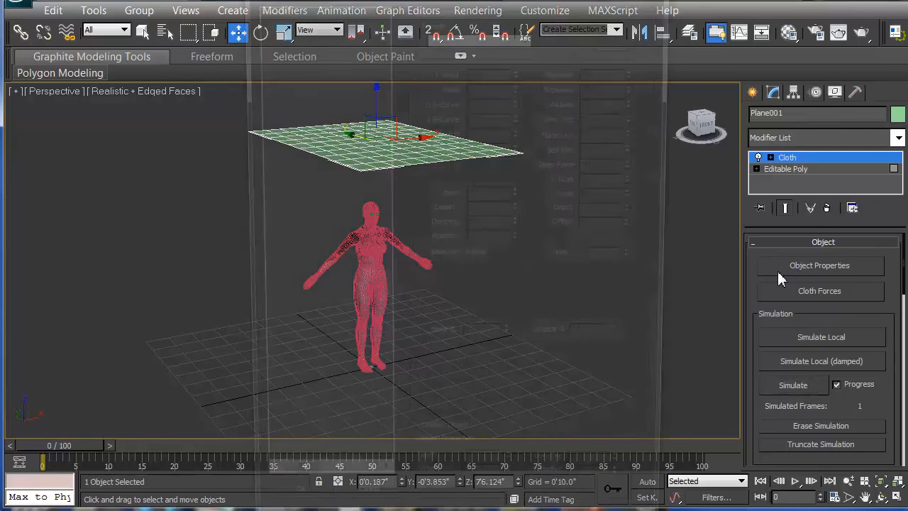
# In Cloth Object Properties, make Plane001 a cloth object using the Silk preset.
pyautogui.click(820, 265)
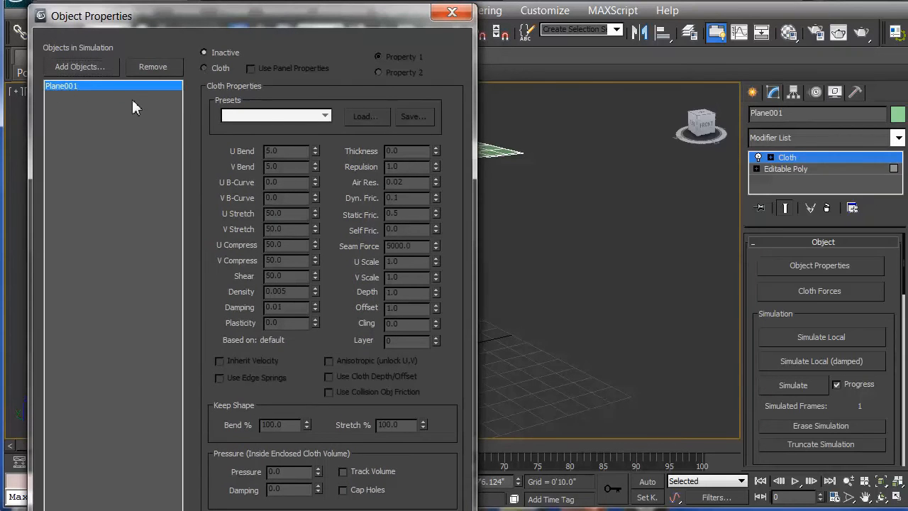
pyautogui.click(205, 69)
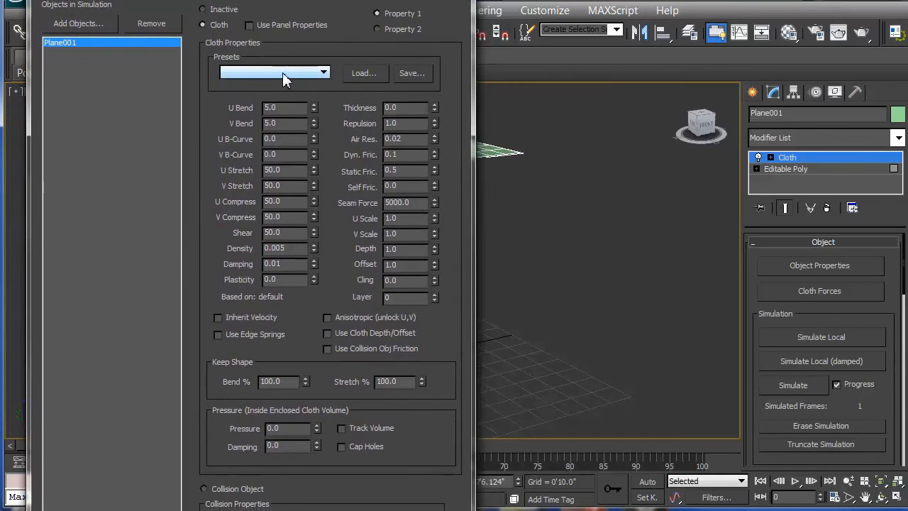
pyautogui.click(323, 73)
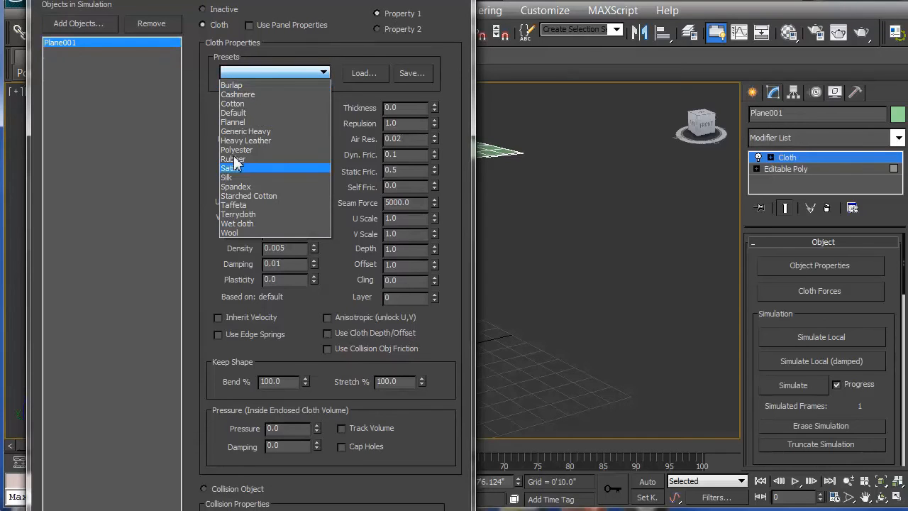
pyautogui.moveTo(241, 122)
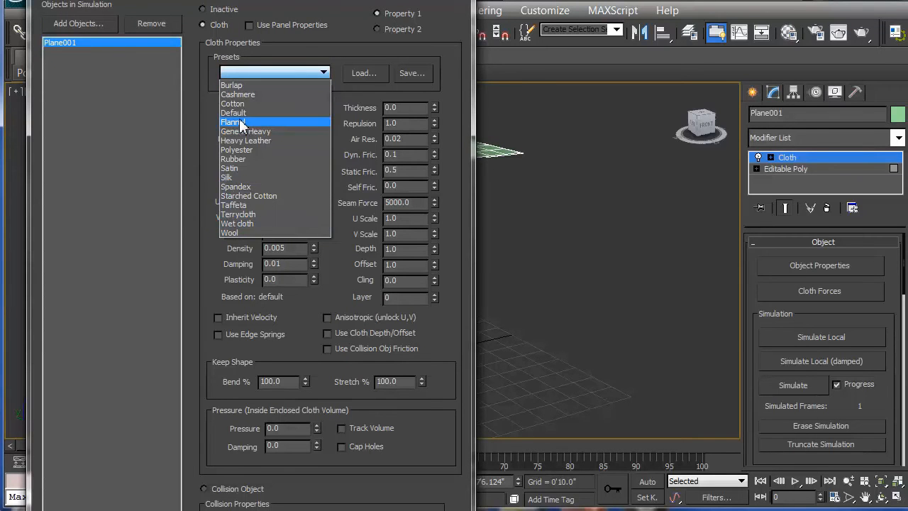
pyautogui.moveTo(258, 176)
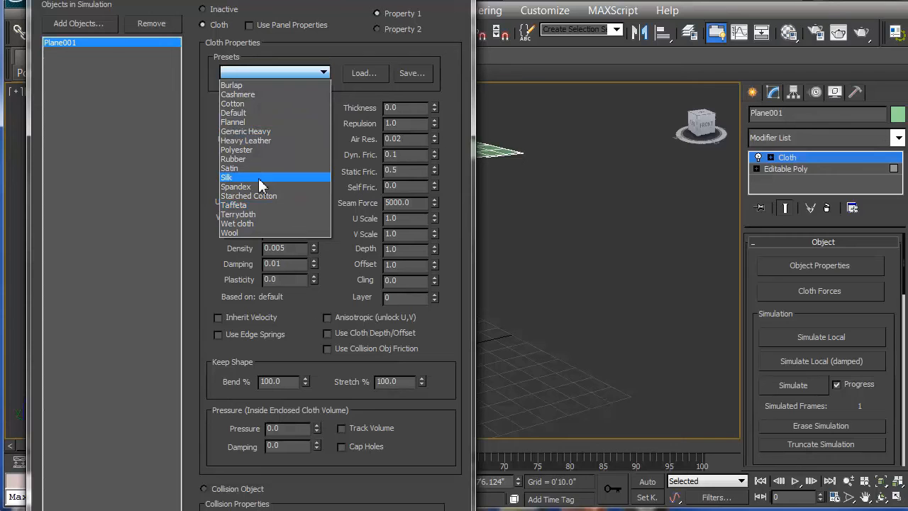
pyautogui.moveTo(238, 167)
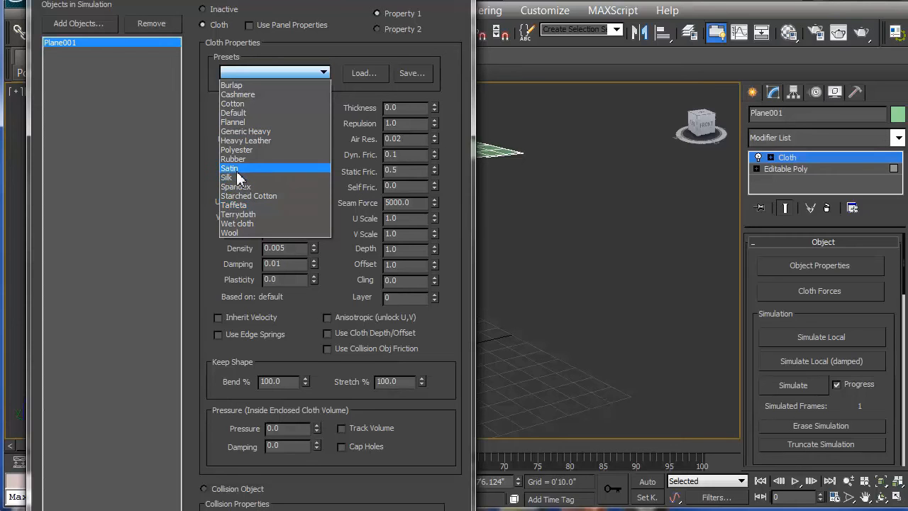
pyautogui.click(229, 177)
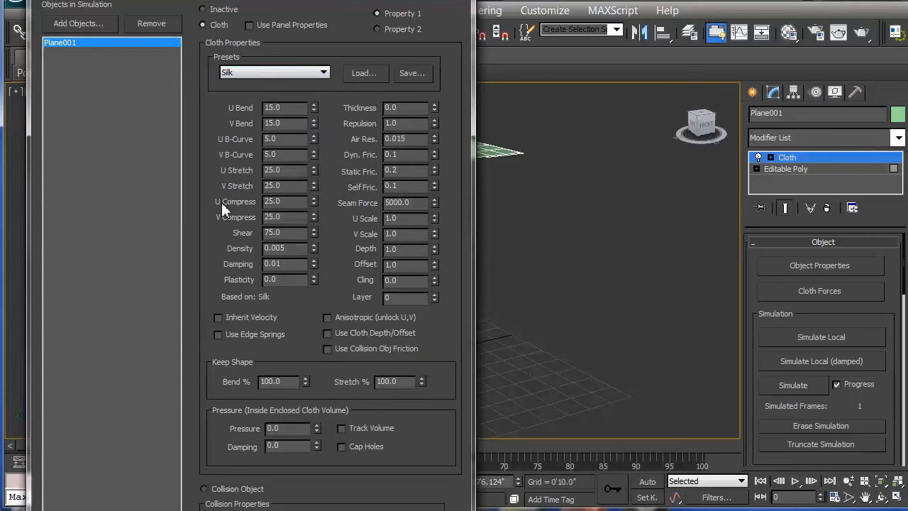
pyautogui.moveTo(383, 258)
pyautogui.write('0.5')
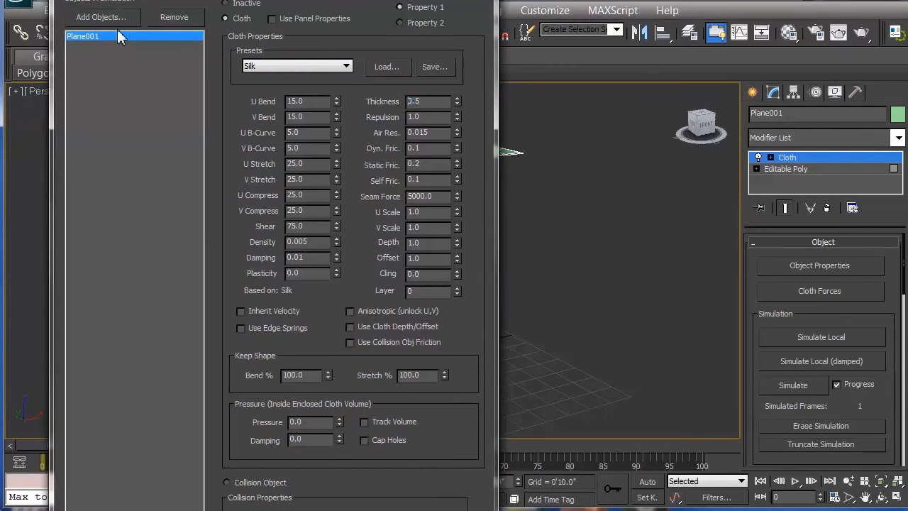
# Add the figure's eyes, eyelashes, mouth, skin and toenails to the cloth simulation as collision objects.
pyautogui.click(101, 17)
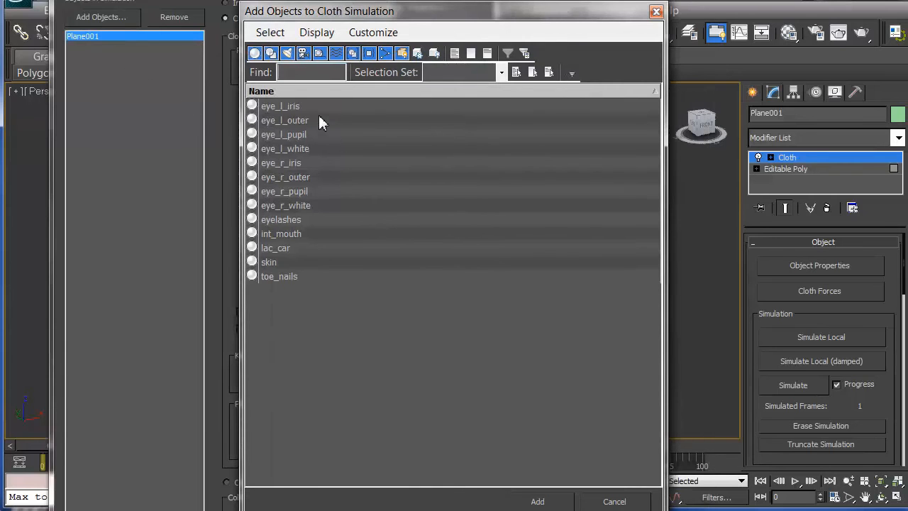
pyautogui.moveTo(298, 126)
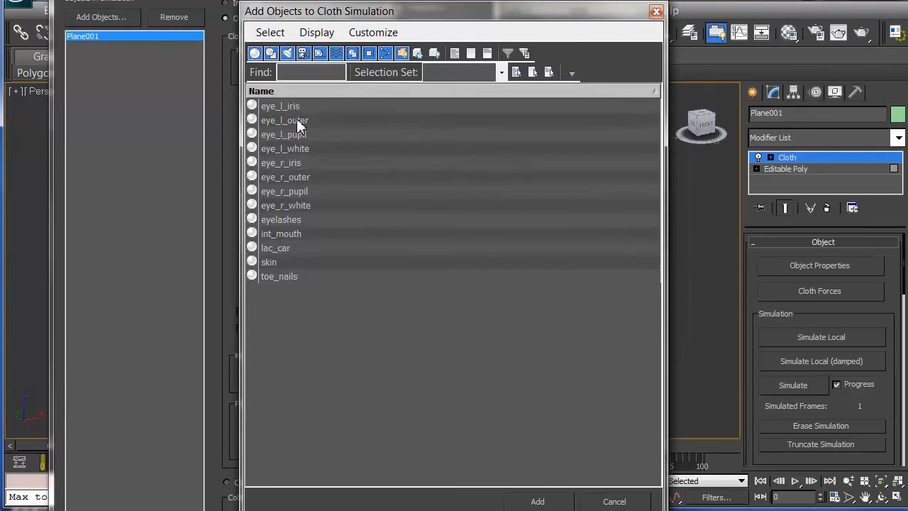
pyautogui.moveTo(281, 105); pyautogui.dragTo(281, 161)
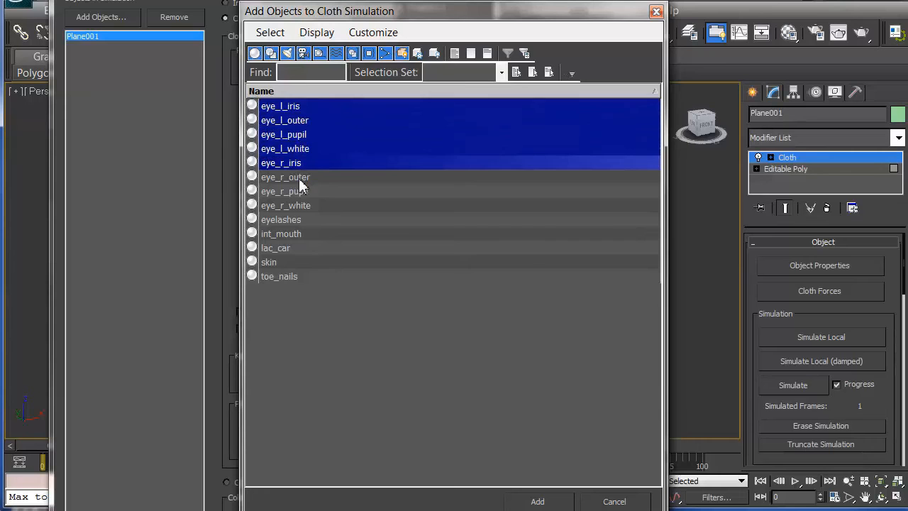
pyautogui.click(281, 219)
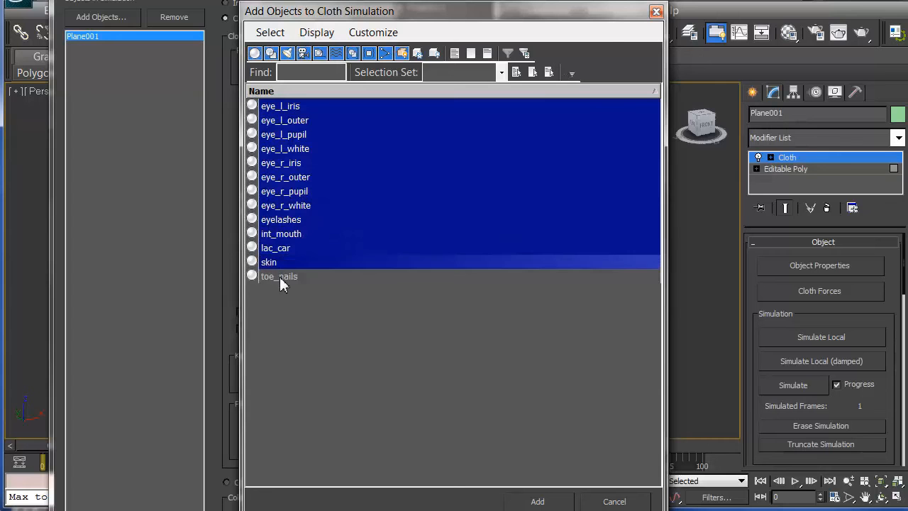
pyautogui.click(278, 276)
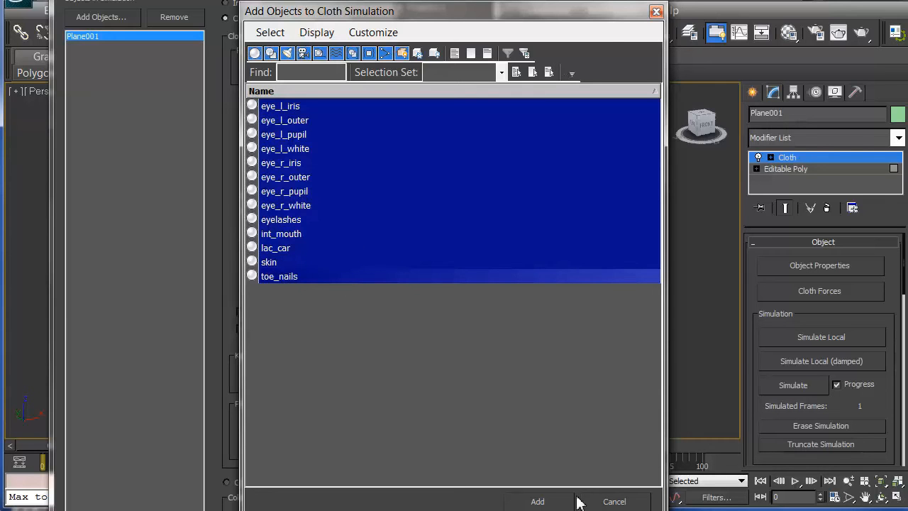
pyautogui.click(536, 502)
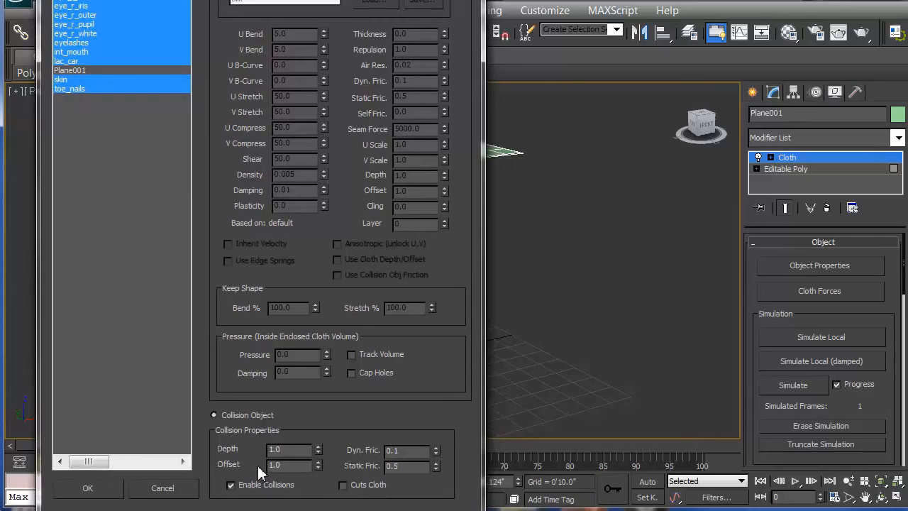
pyautogui.moveTo(493, 167)
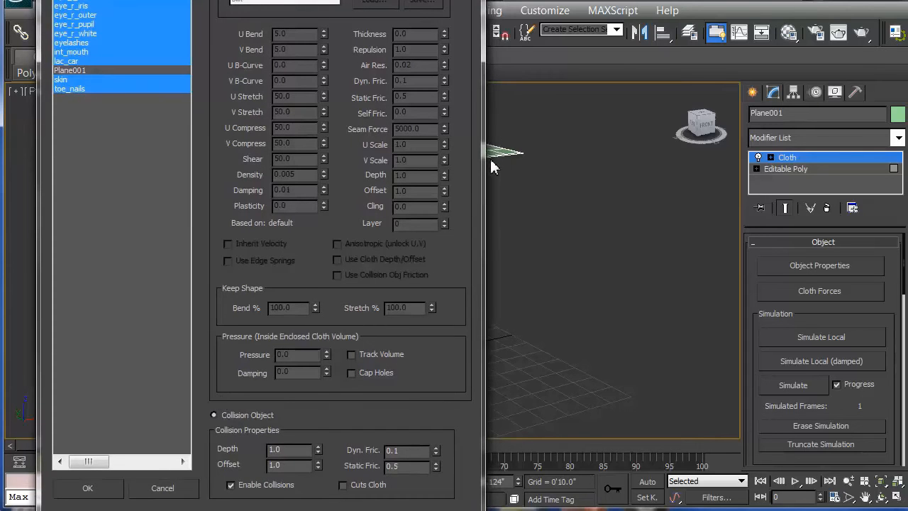
pyautogui.moveTo(488, 165)
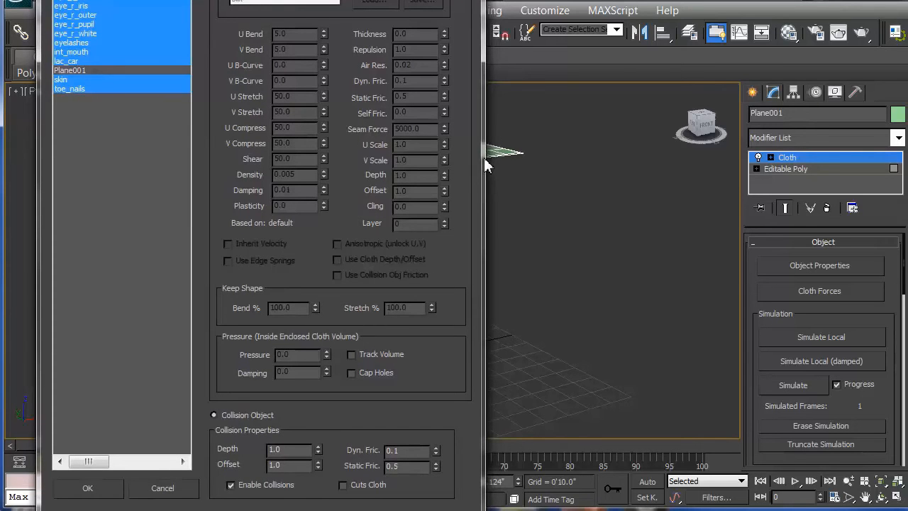
pyautogui.moveTo(255, 224)
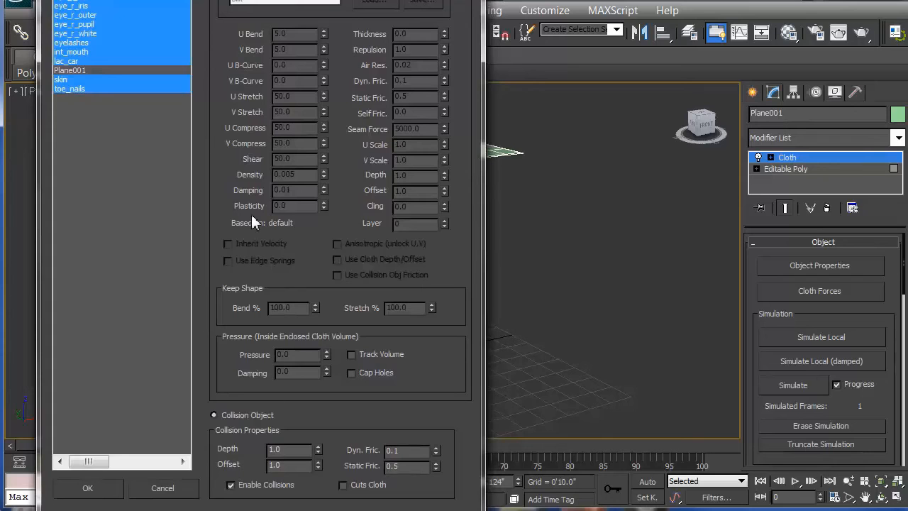
pyautogui.moveTo(491, 156)
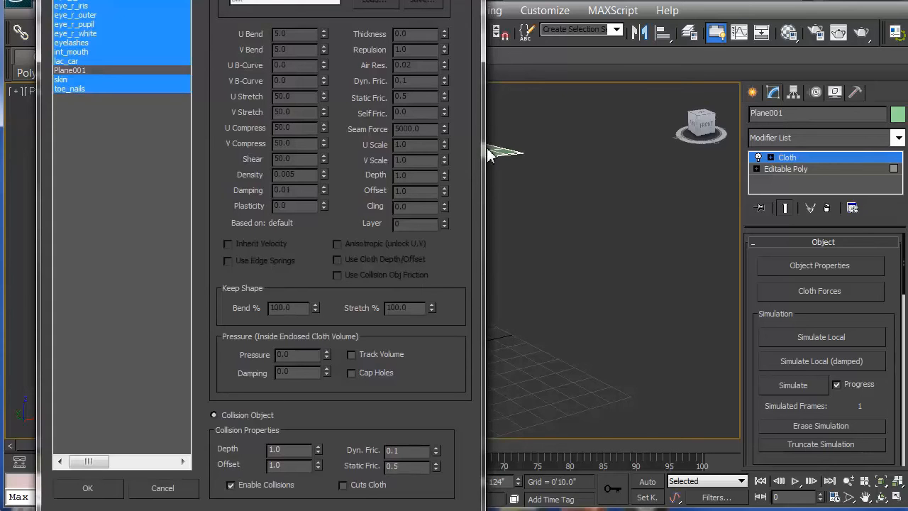
pyautogui.moveTo(253, 467)
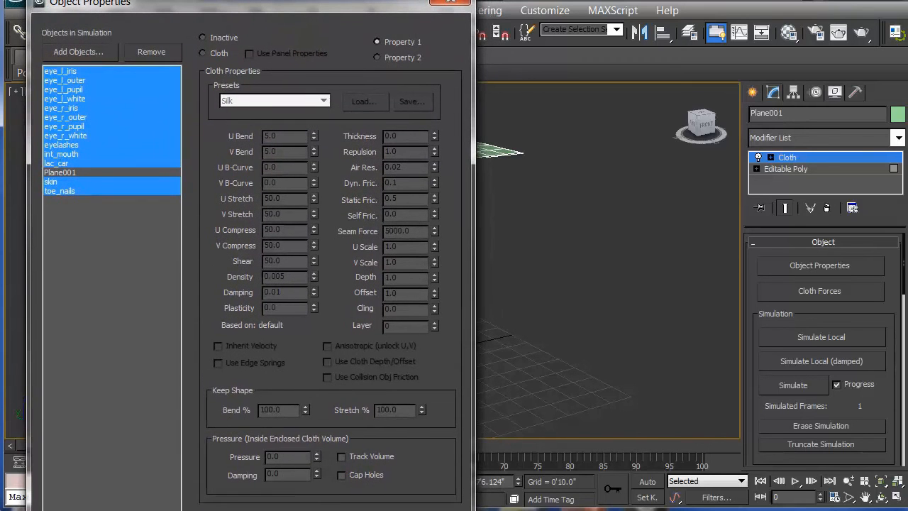
pyautogui.moveTo(255, 145)
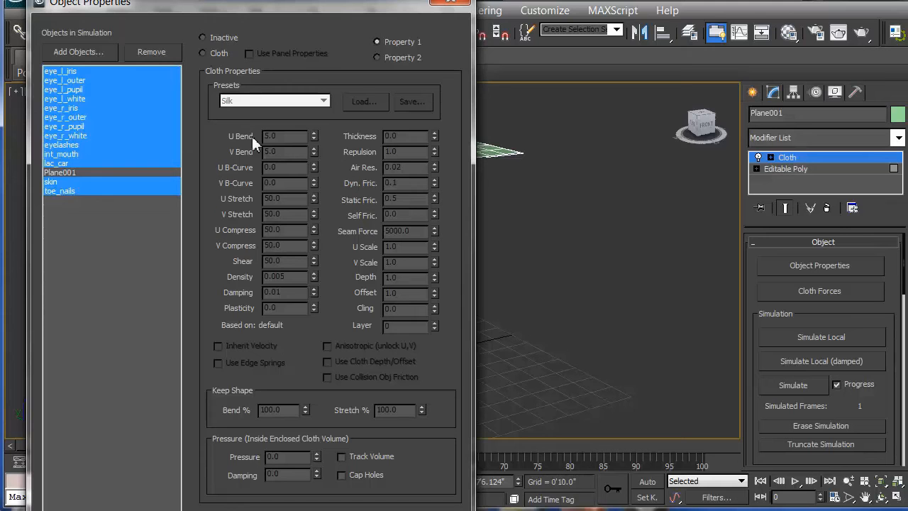
pyautogui.moveTo(380, 17)
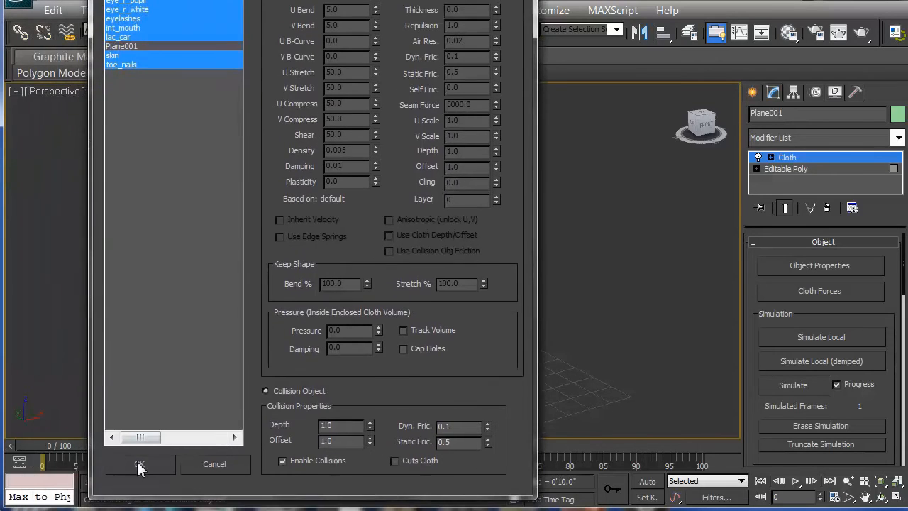
# Confirm the object properties and simulate the cloth falling over the figure for 101 frames.
pyautogui.click(139, 465)
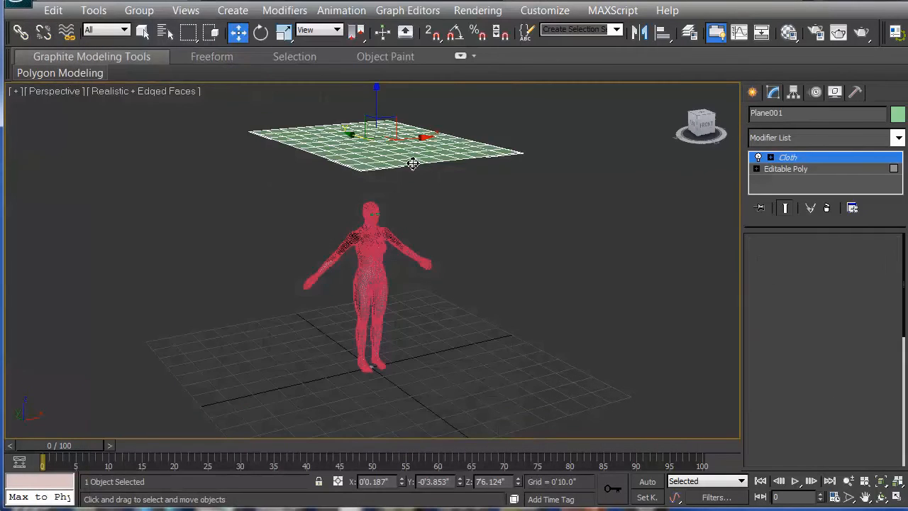
pyautogui.click(787, 156)
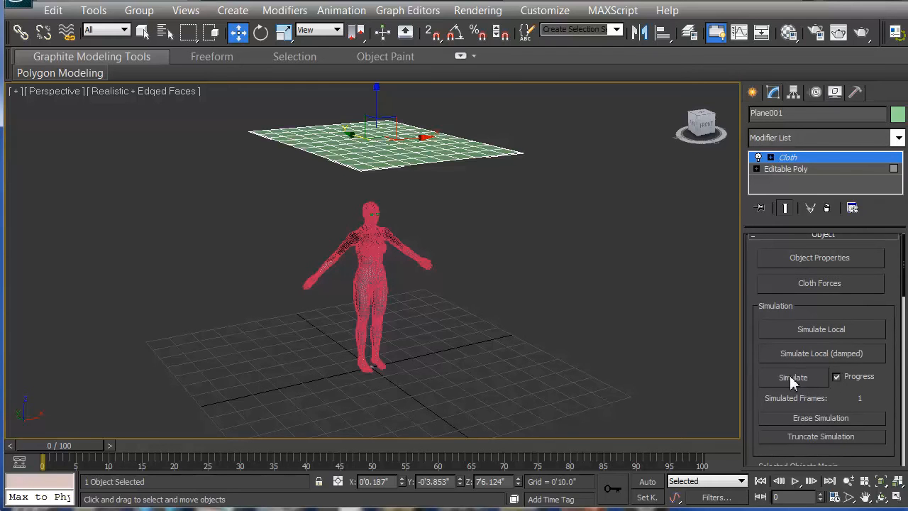
pyautogui.click(793, 377)
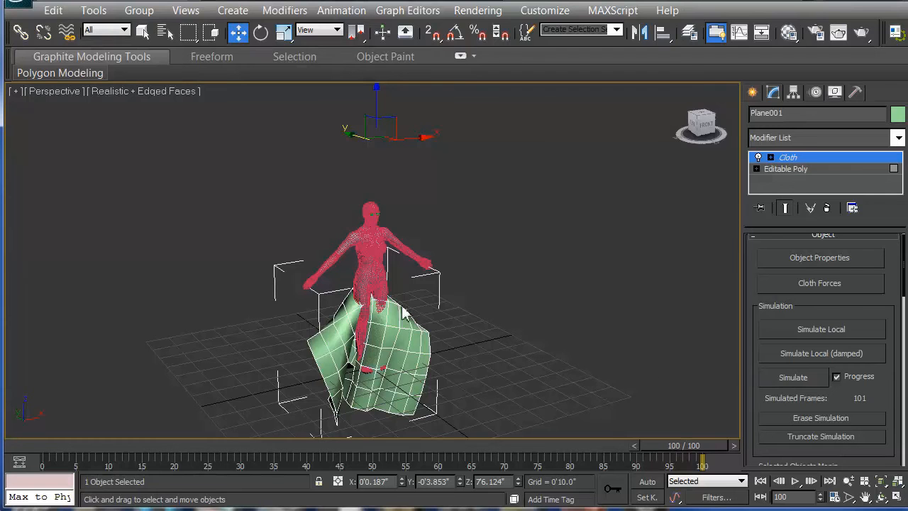
pyautogui.moveTo(575, 264)
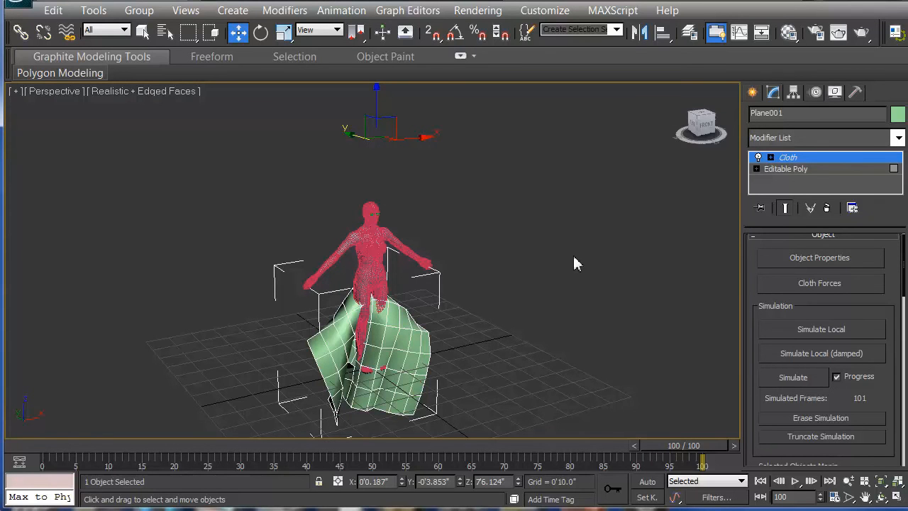
# Erase the simulated cloth animation.
pyautogui.click(819, 257)
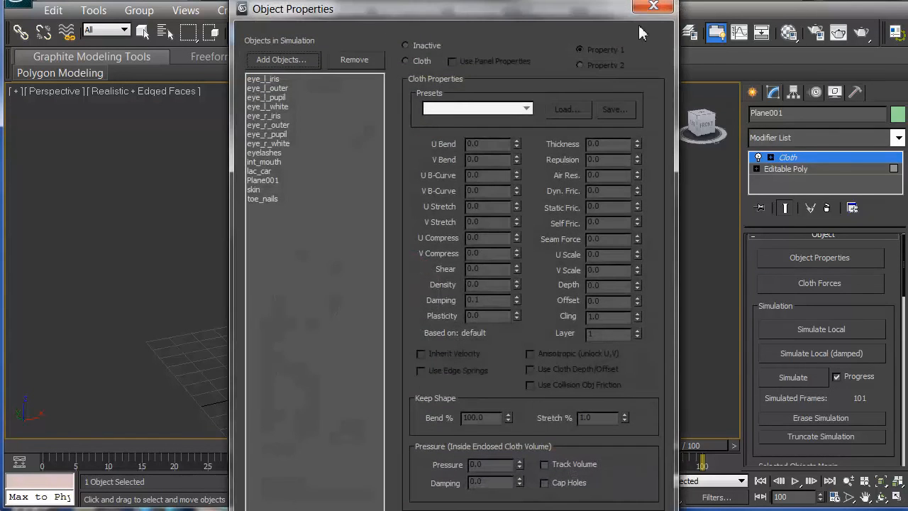
pyautogui.click(652, 5)
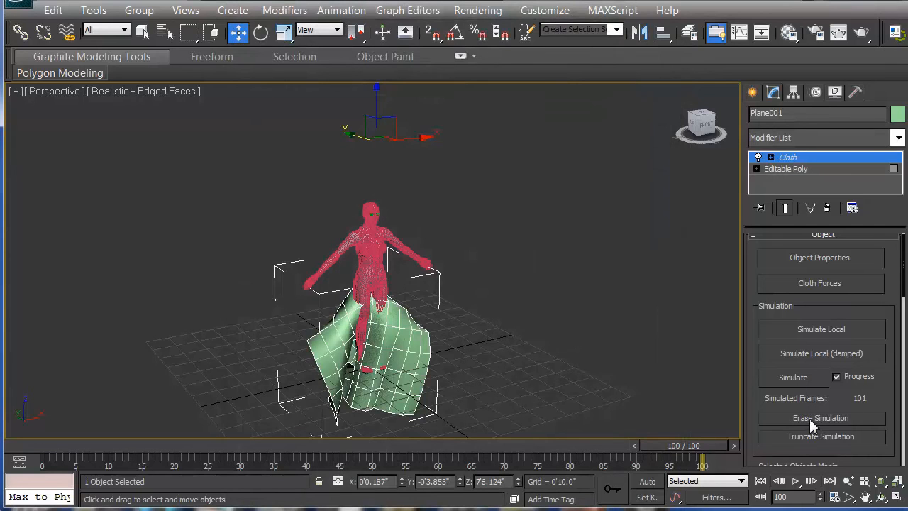
pyautogui.click(820, 417)
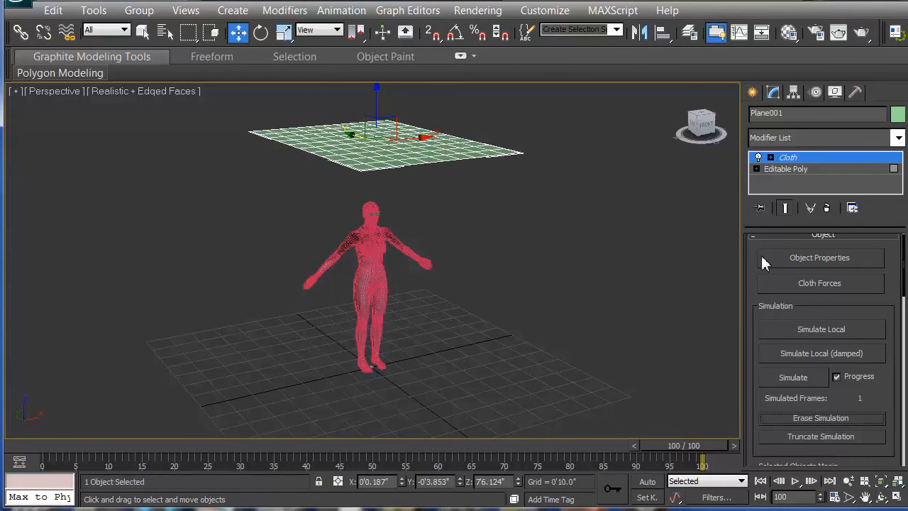
pyautogui.moveTo(811, 266)
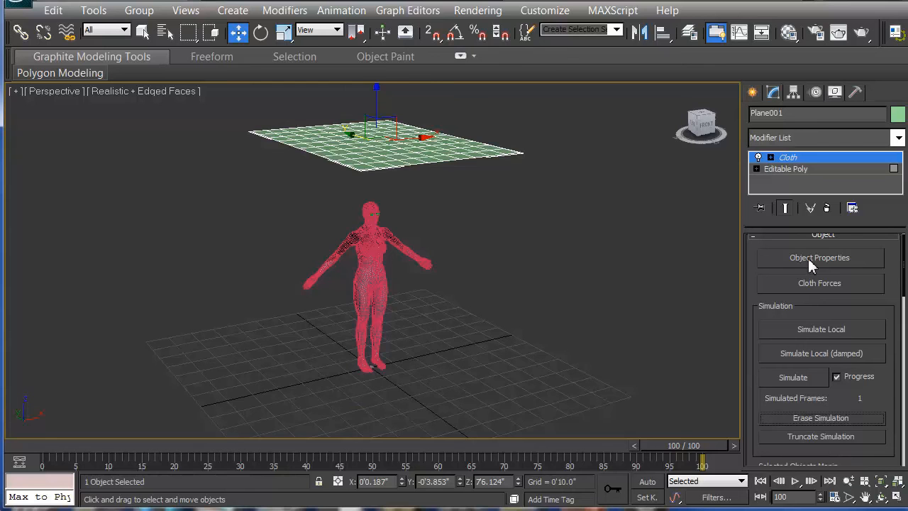
# Raise the skin's collision offset to about 46 and rerun the simulation.
pyautogui.click(819, 256)
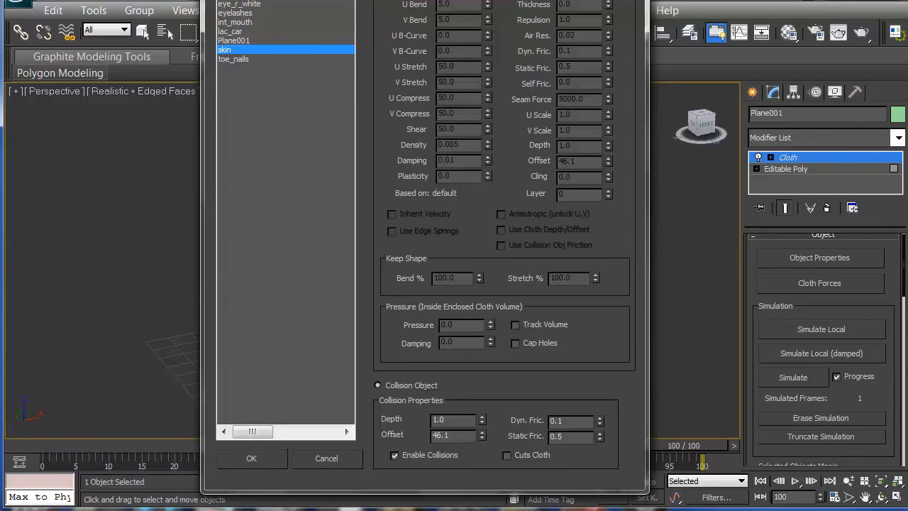
pyautogui.click(251, 457)
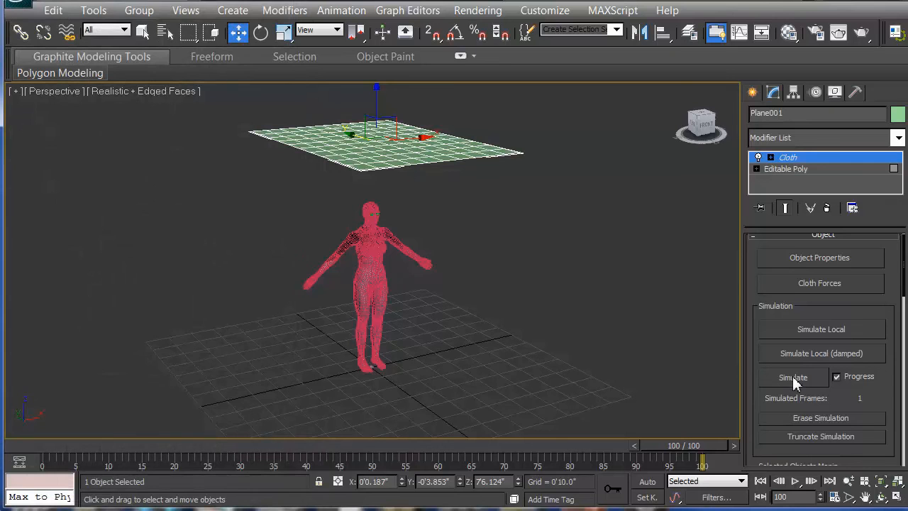
pyautogui.click(793, 377)
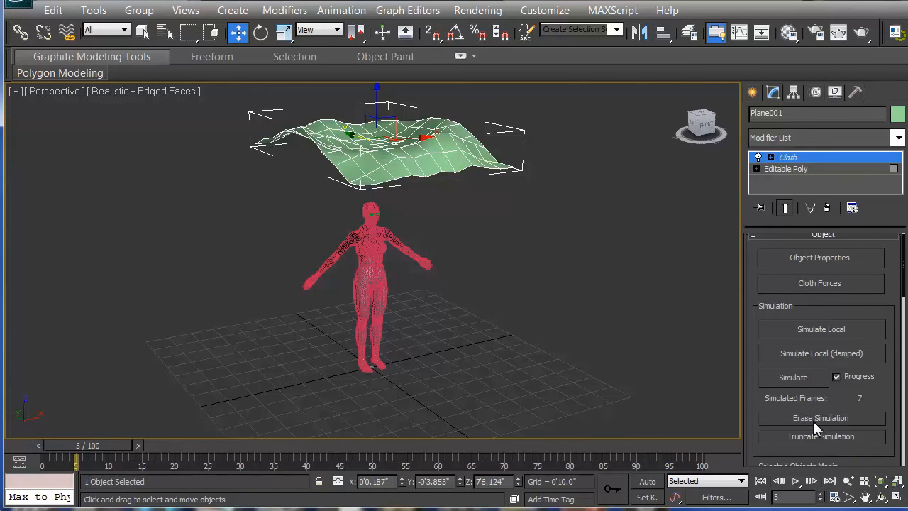
# Erase the partial result, check the skin's collision settings, and simulate all 101 frames.
pyautogui.click(820, 417)
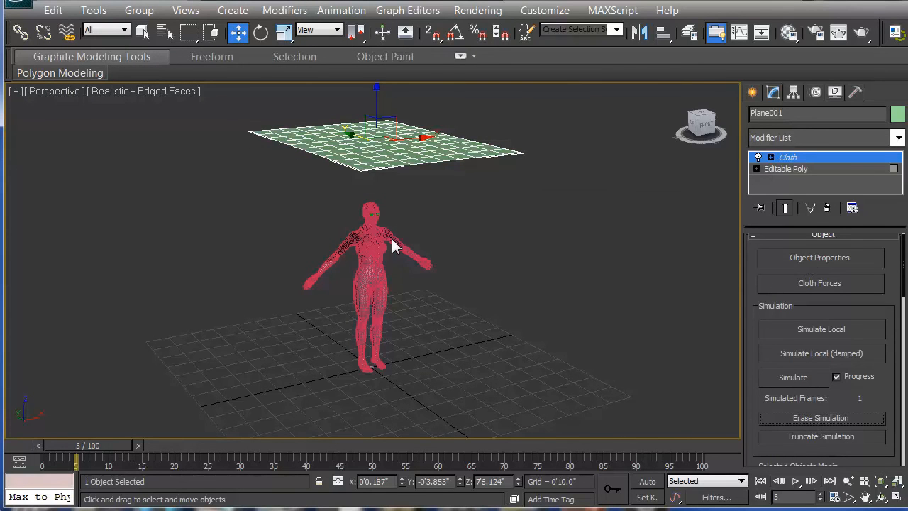
pyautogui.click(819, 258)
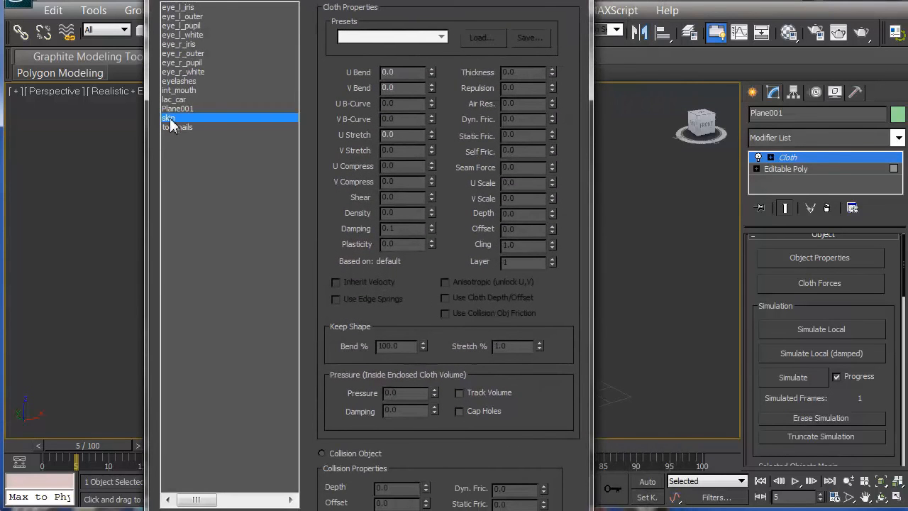
pyautogui.click(482, 37)
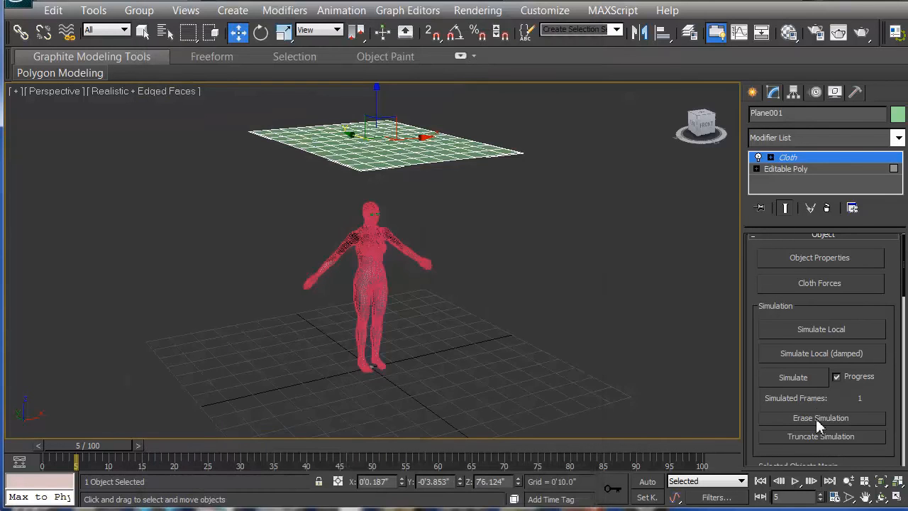
pyautogui.moveTo(801, 383)
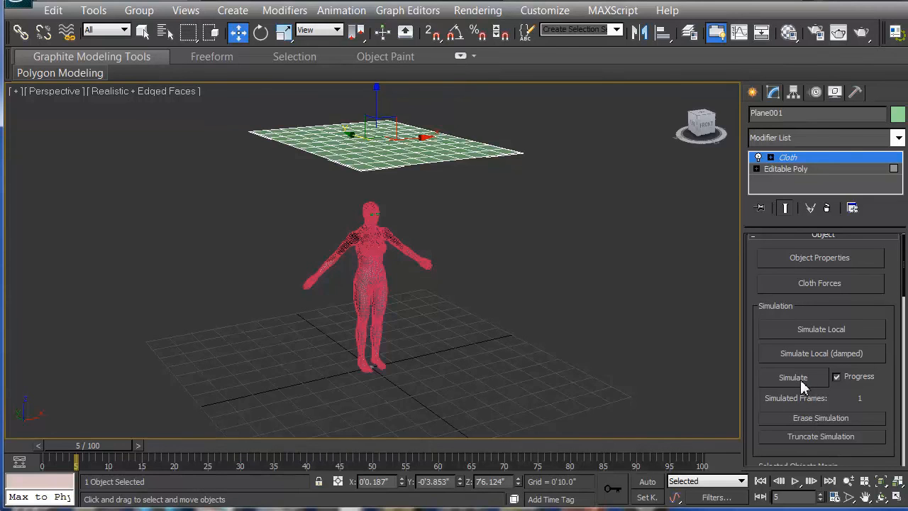
pyautogui.click(793, 377)
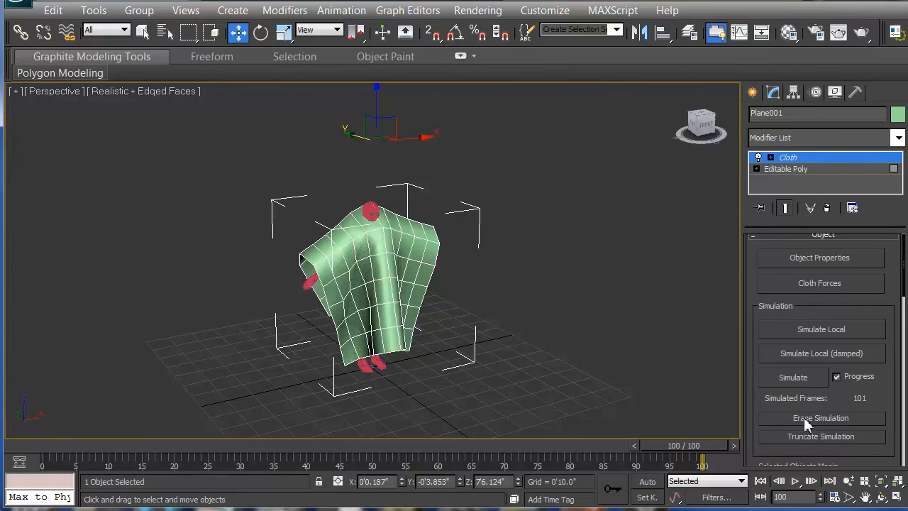
# Erase the simulation and drop to the plane's Editable Poly level, accepting the dependency warning.
pyautogui.click(820, 417)
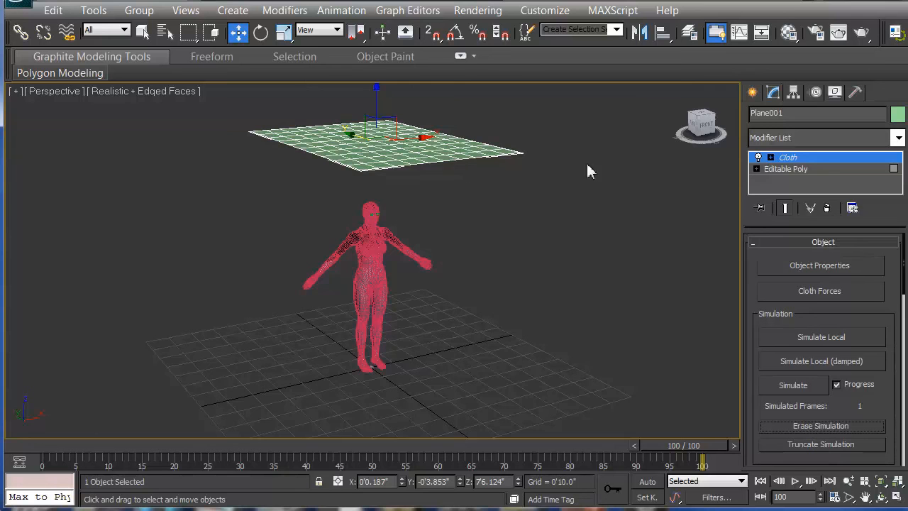
pyautogui.click(785, 169)
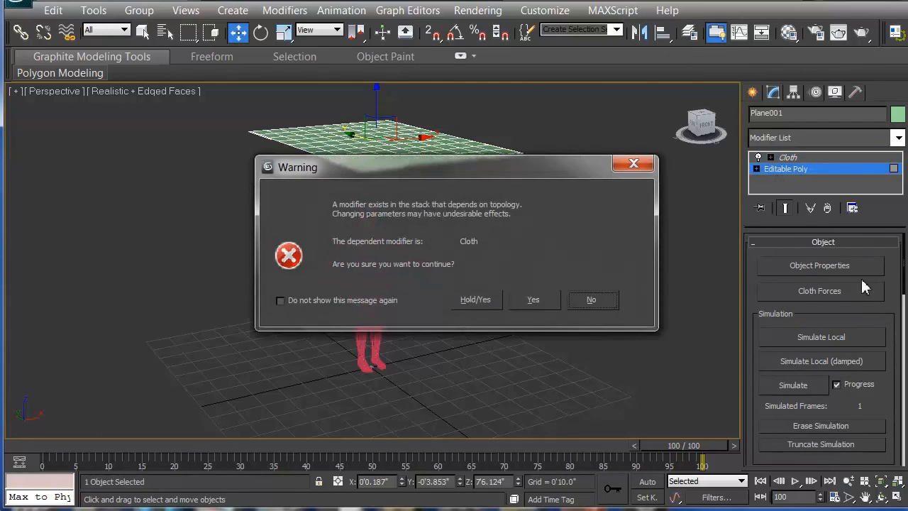
pyautogui.click(534, 298)
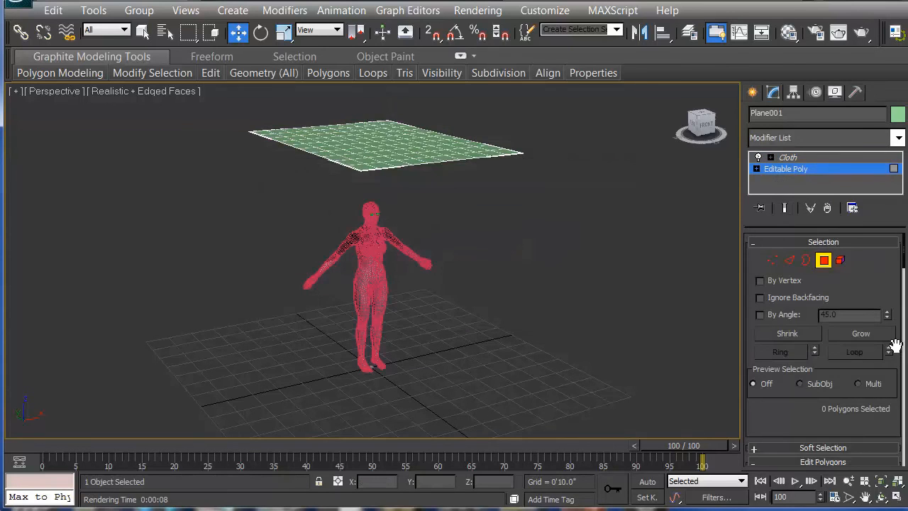
pyautogui.scroll(-3)
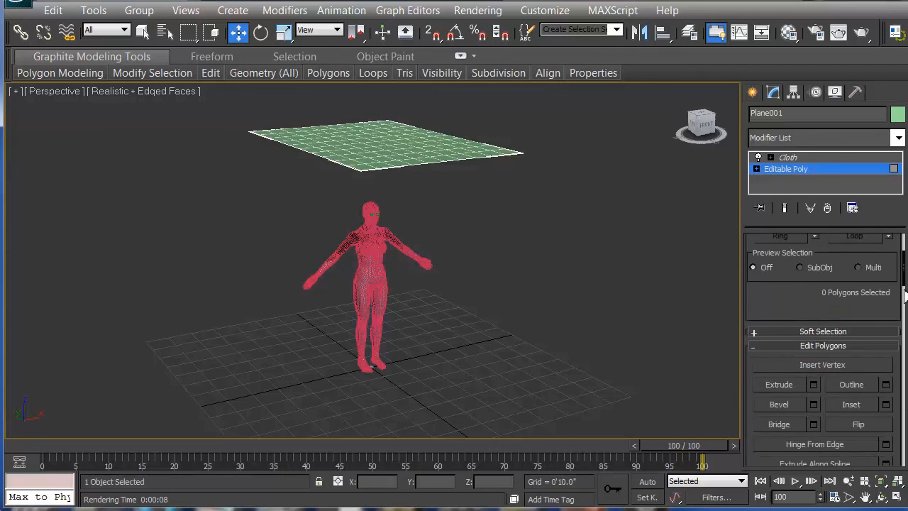
pyautogui.scroll(-3)
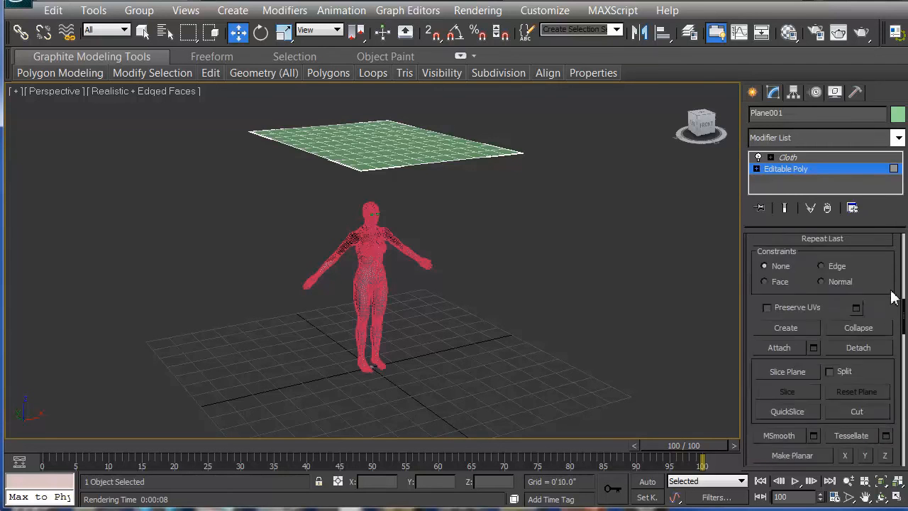
pyautogui.scroll(-3)
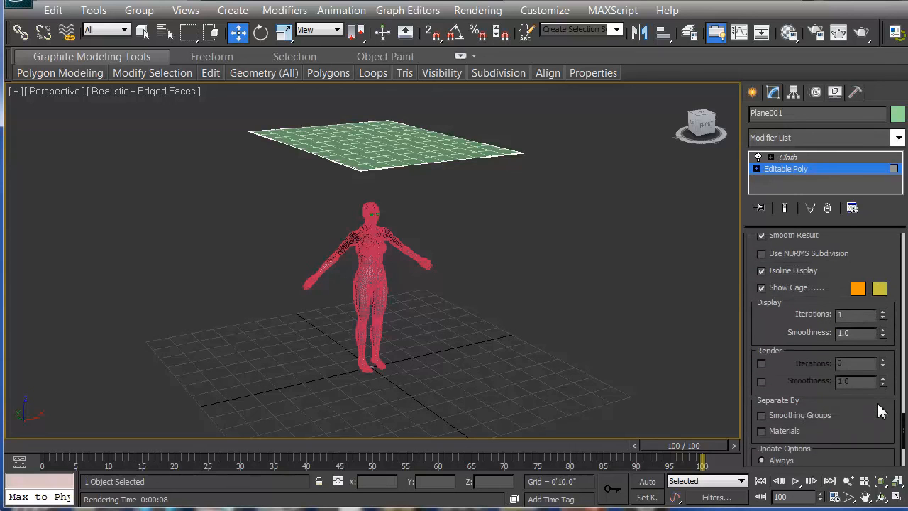
pyautogui.scroll(-3)
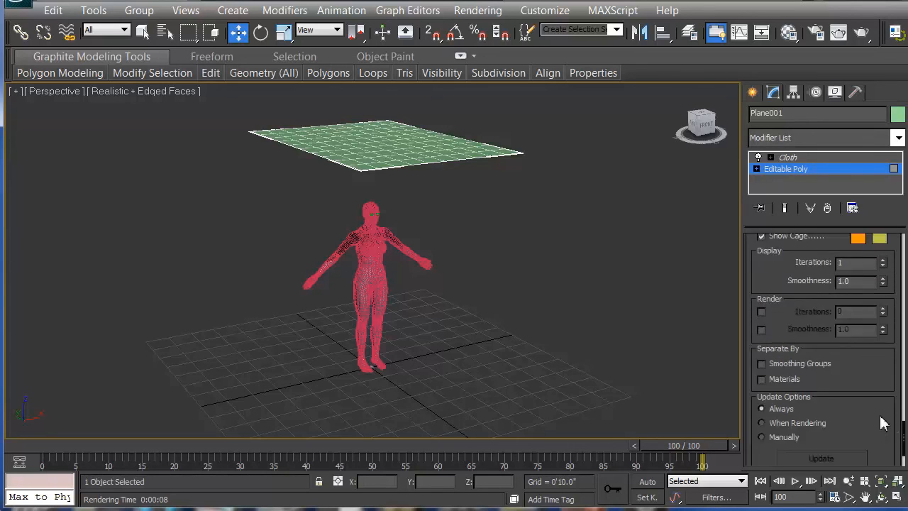
pyautogui.scroll(-3)
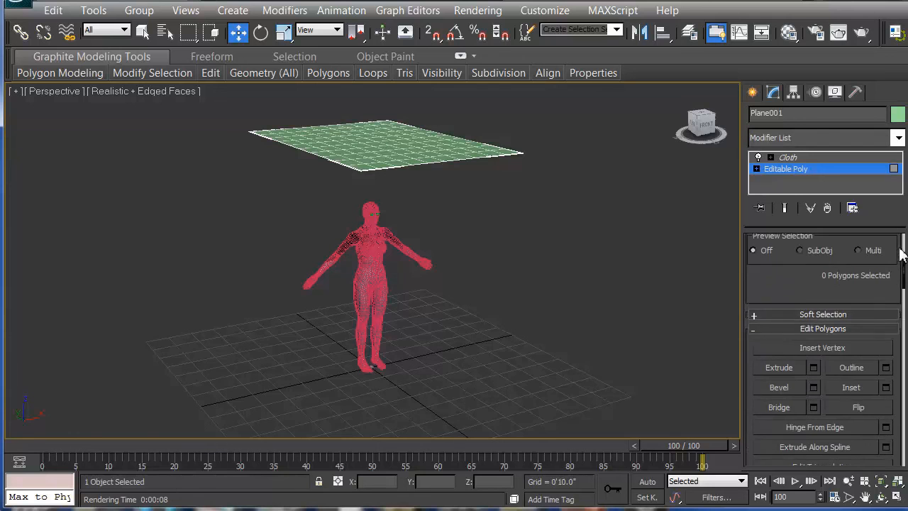
pyautogui.scroll(-3)
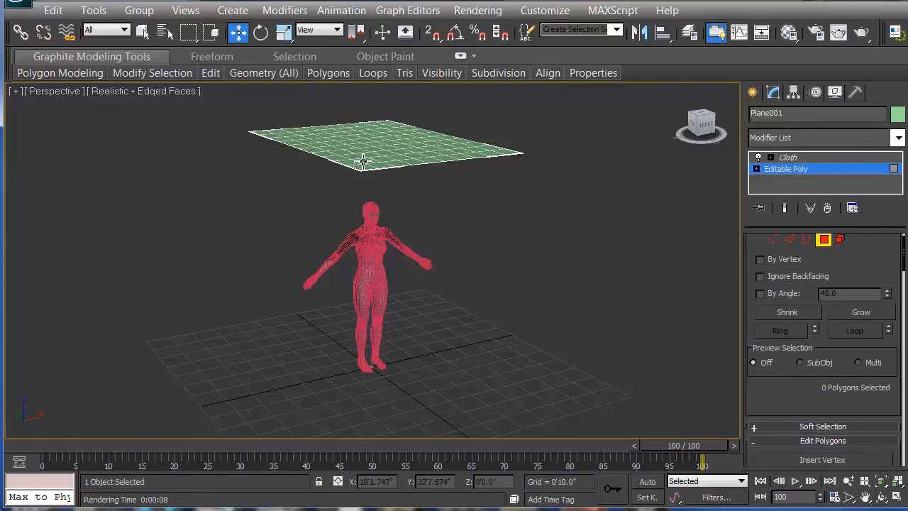
pyautogui.moveTo(315, 136)
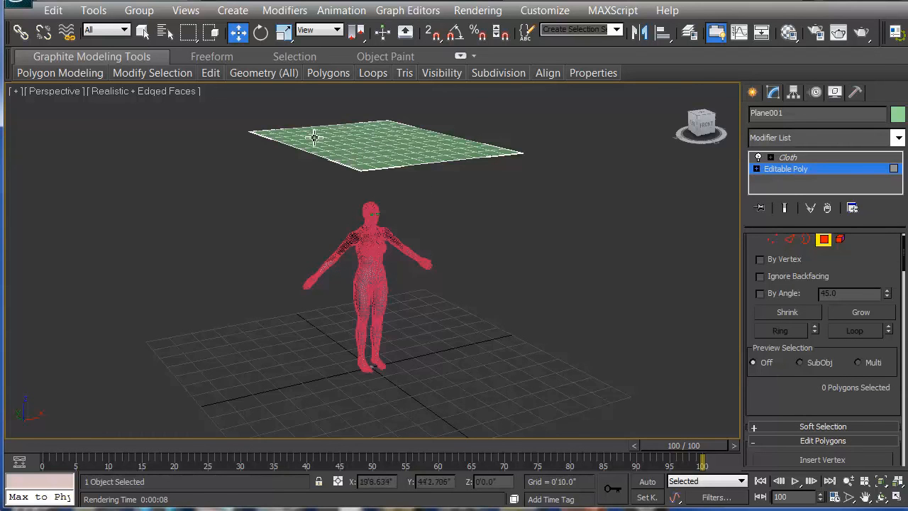